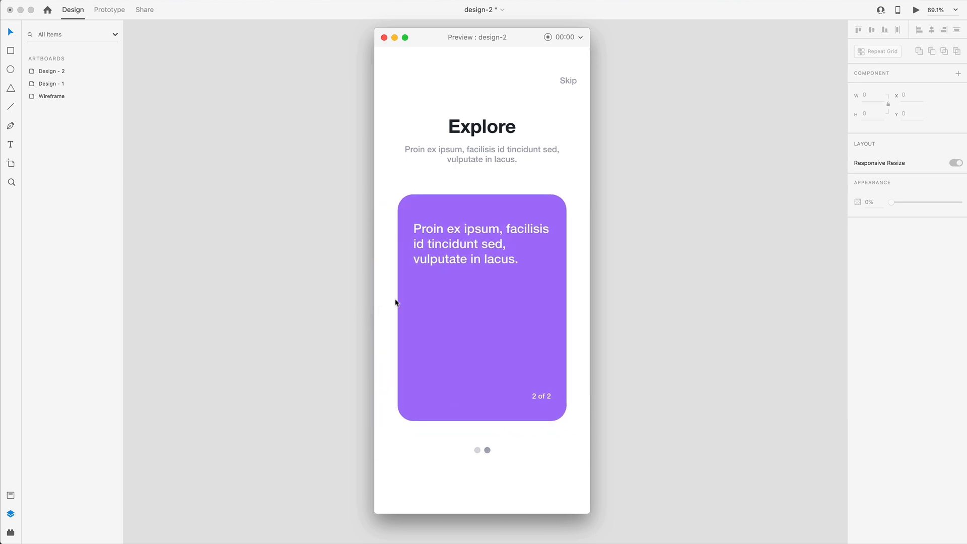
mouse_move(568, 83)
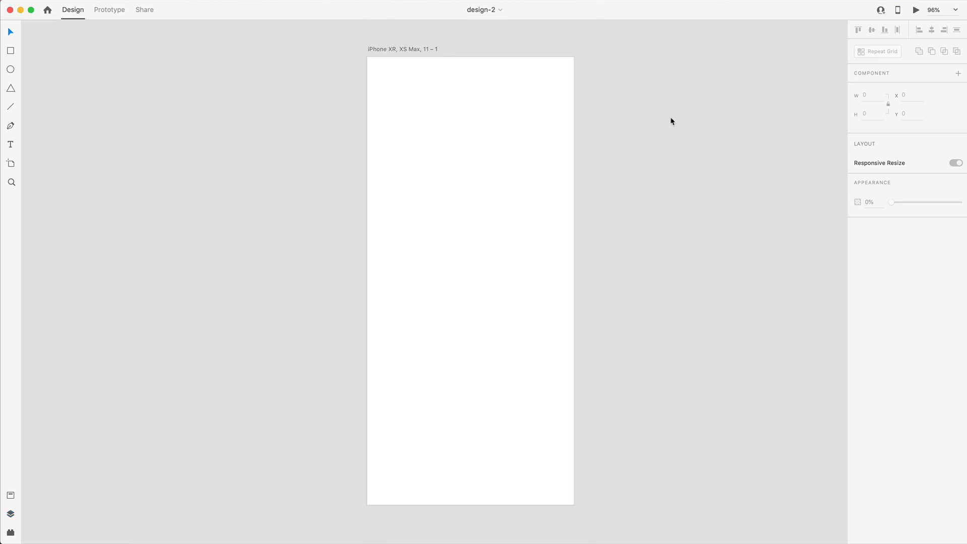
mouse_move(493, 117)
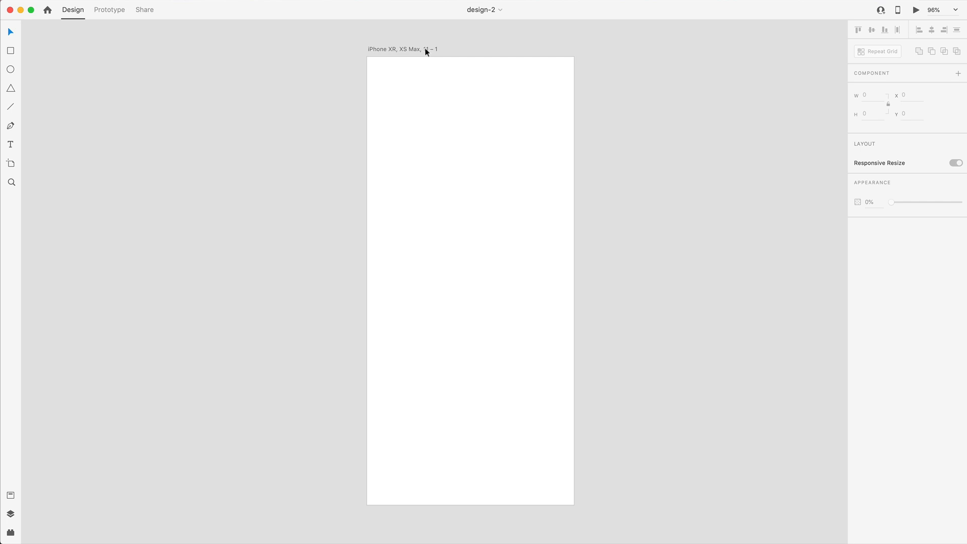
Step: Place vertical margin guides at x 25 and 390 plus inner guides on each side
left_click(402, 49)
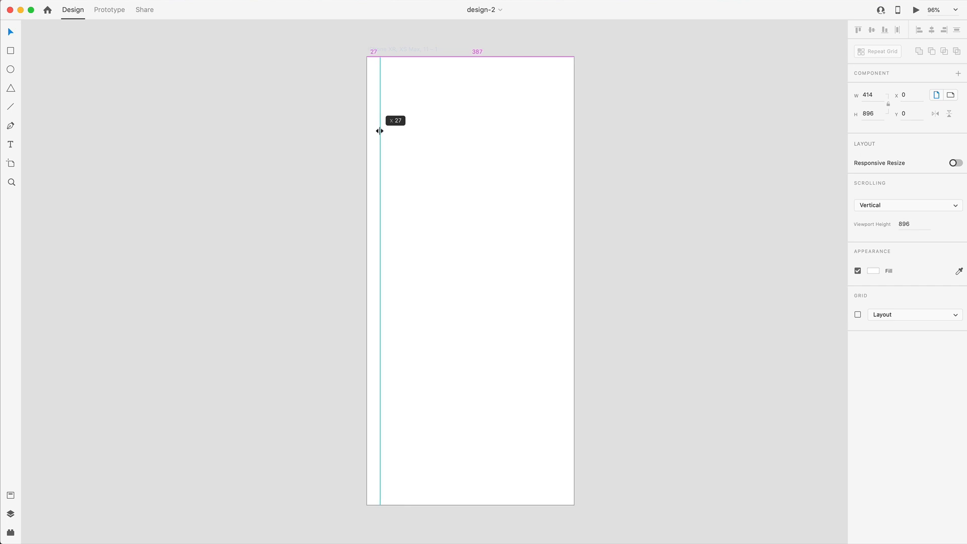
left_click_drag(379, 130, 379, 130)
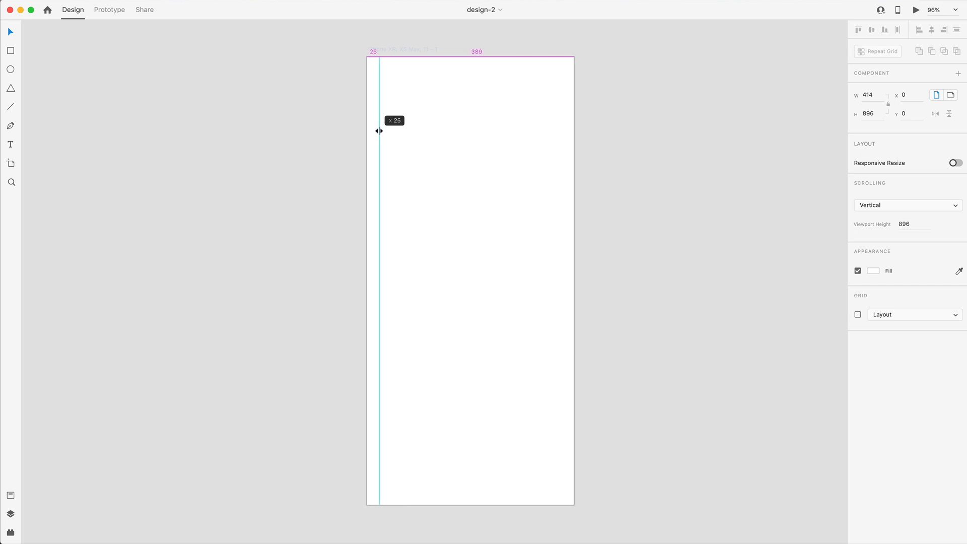
left_click_drag(378, 130, 557, 143)
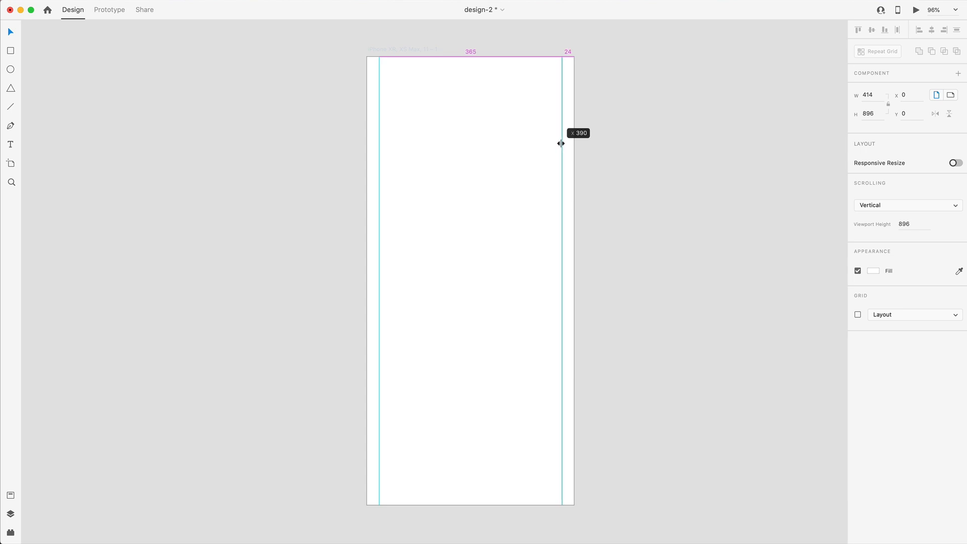
left_click_drag(561, 143, 387, 162)
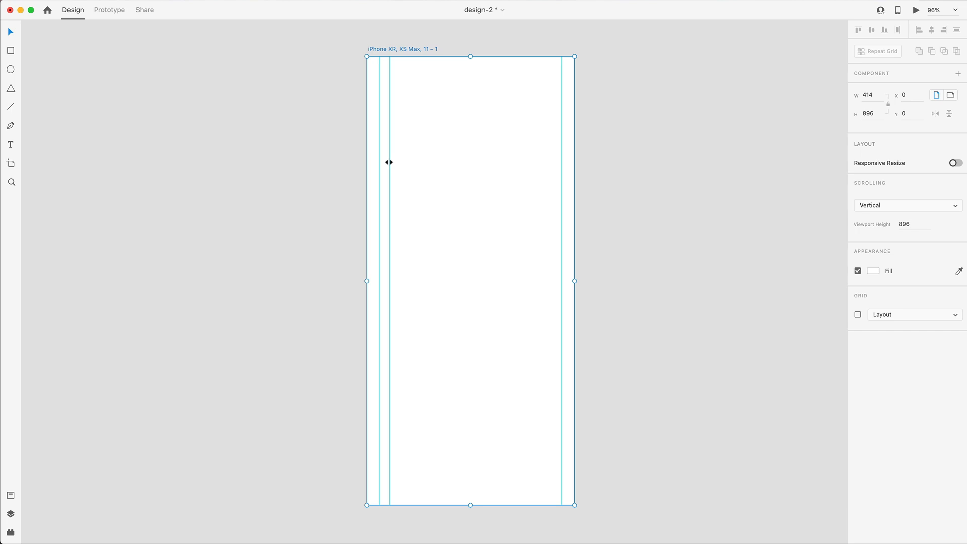
left_click_drag(389, 162, 542, 174)
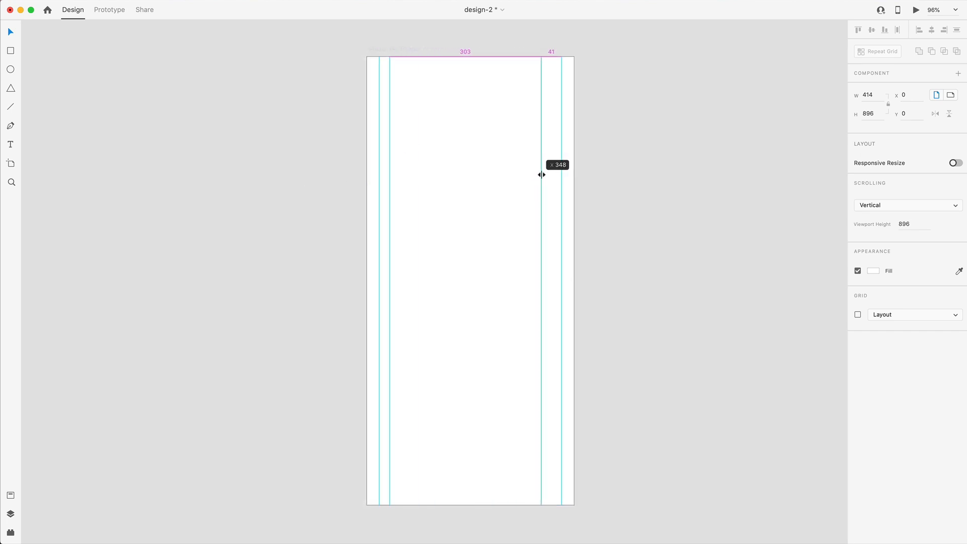
left_click_drag(541, 174, 549, 173)
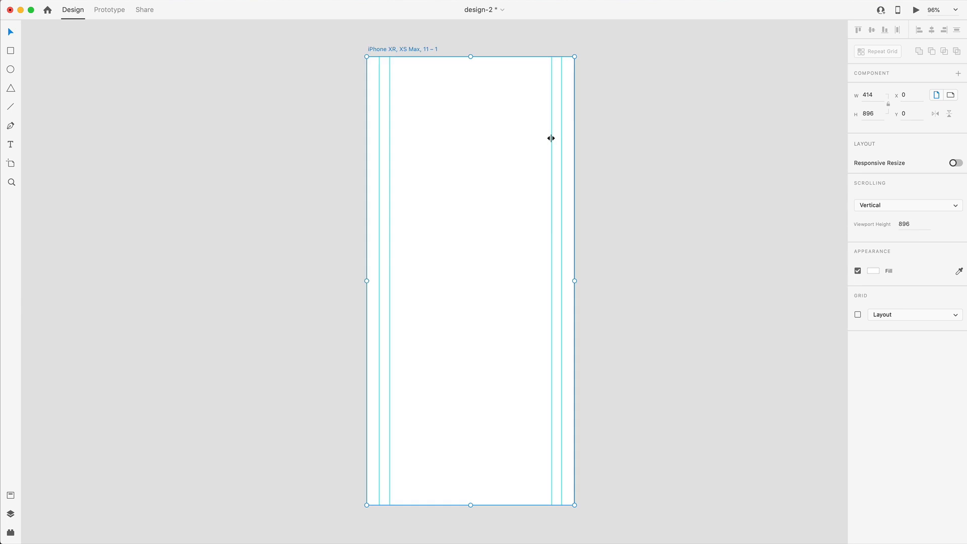
mouse_move(595, 166)
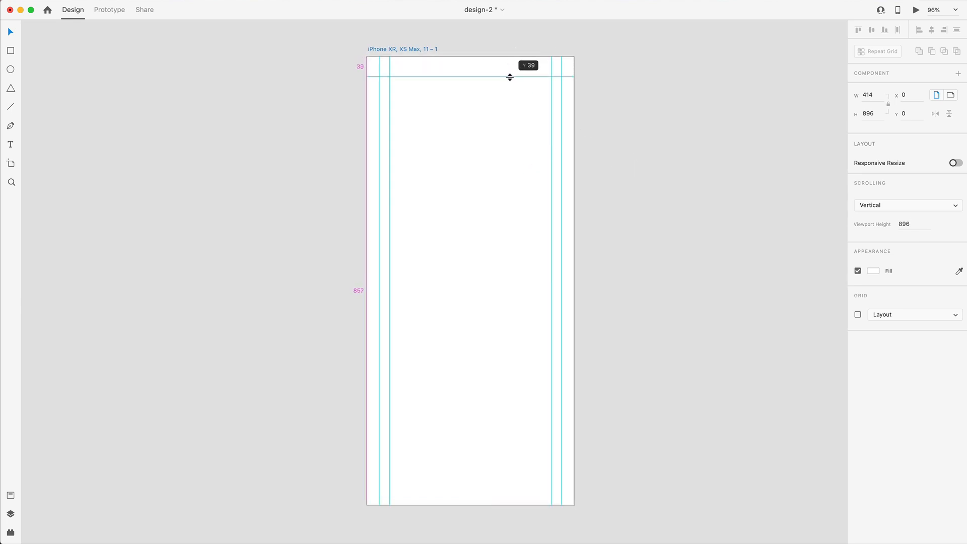
Step: Place a horizontal guide at y 54 and two further horizontal rows across the top
left_click_drag(509, 72, 510, 81)
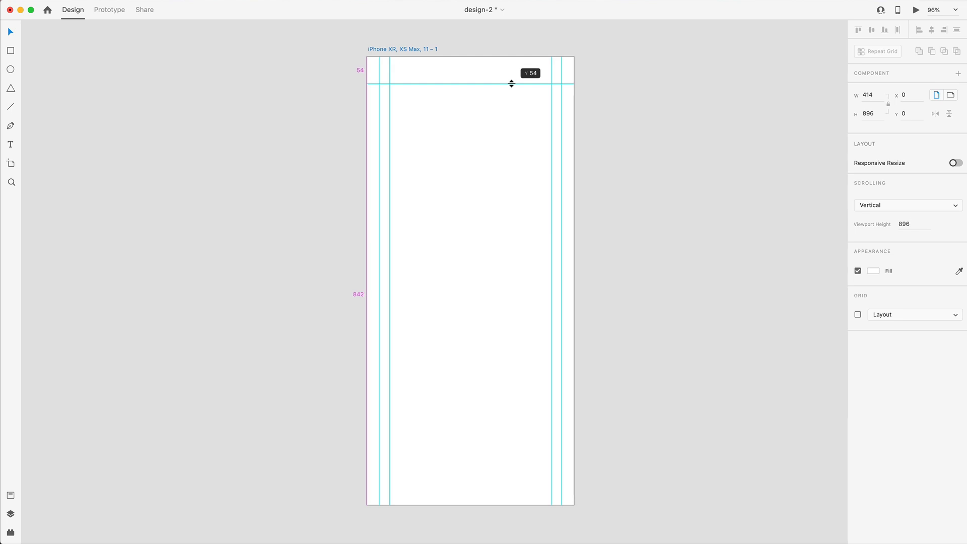
left_click_drag(510, 78, 505, 73)
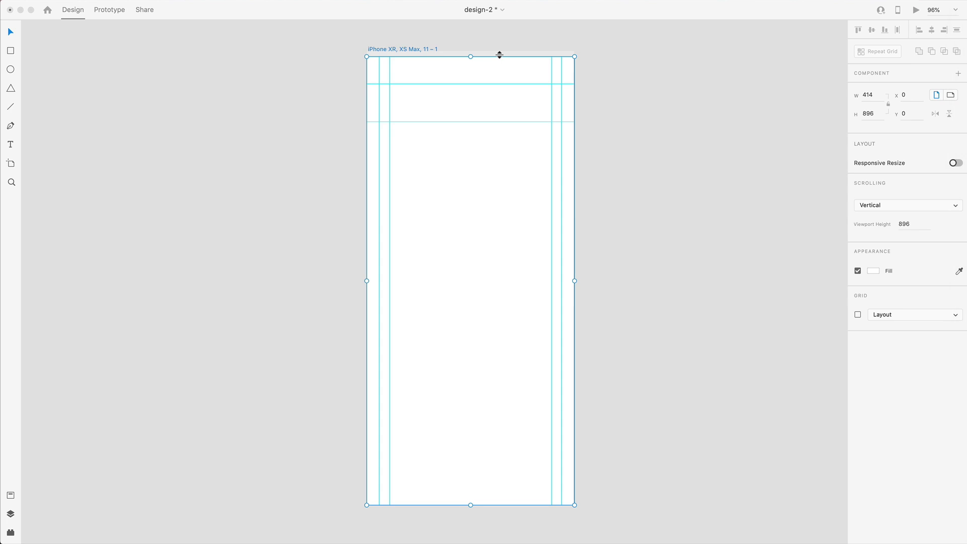
left_click(954, 163)
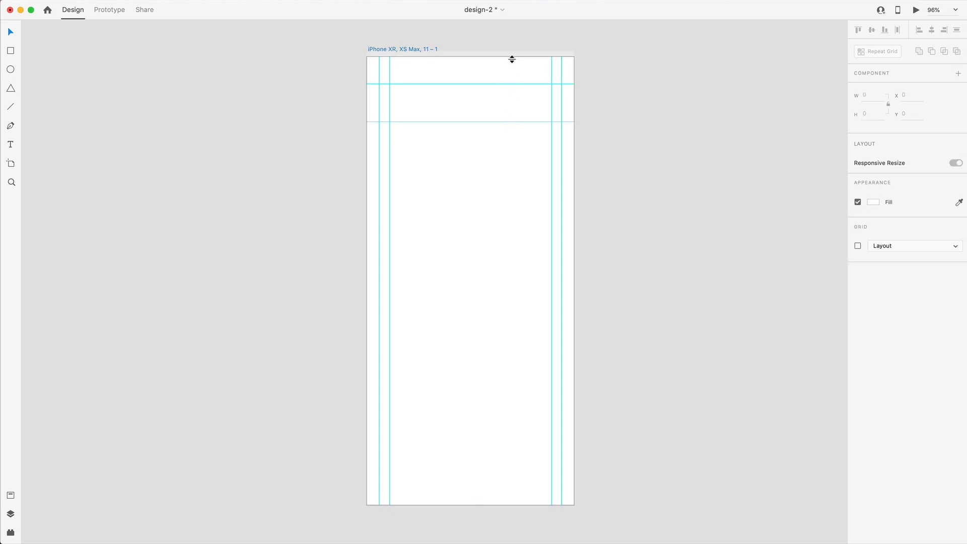
left_click_drag(512, 60, 512, 197)
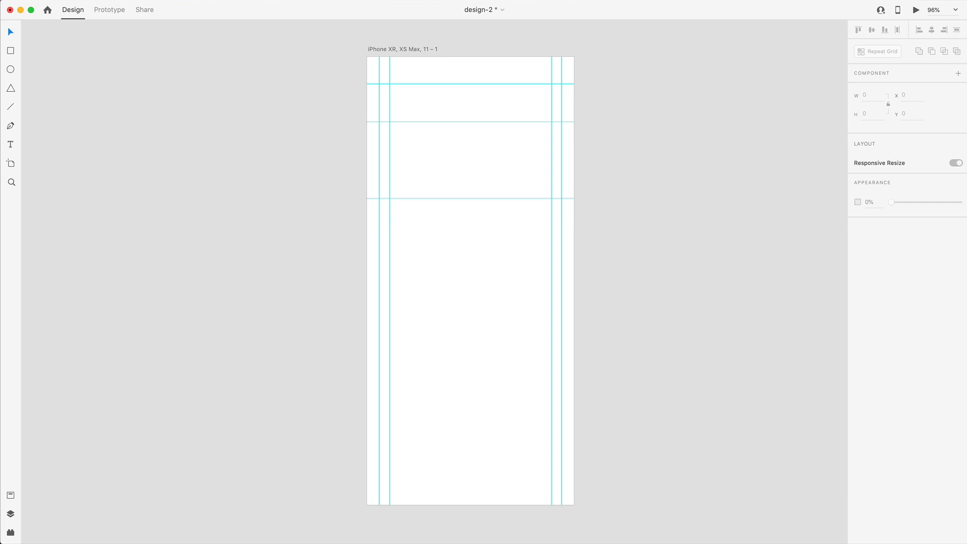
mouse_move(703, 260)
type("S")
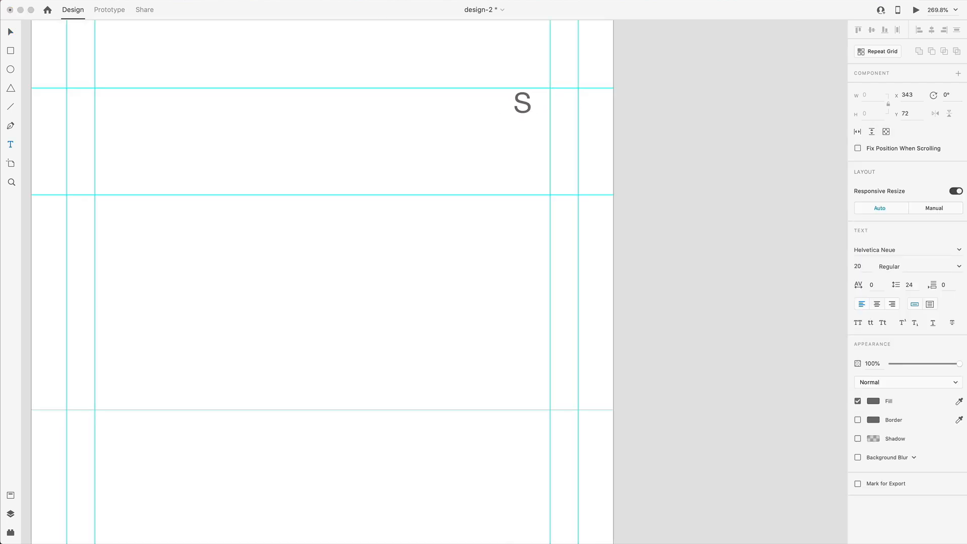
Step: Create a 16 pt medium right-aligned 'Skip' label against the top-right guide
type("kip")
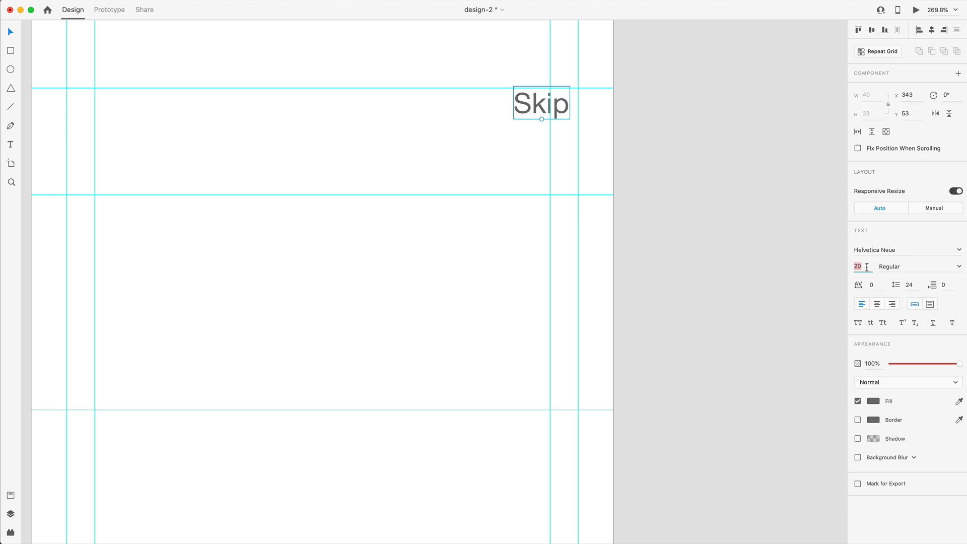
type("16")
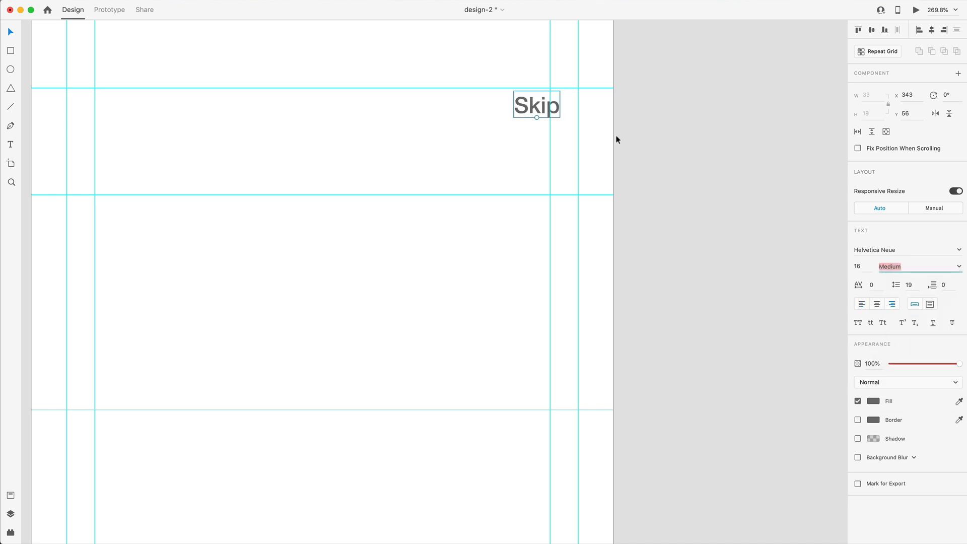
left_click_drag(535, 105, 554, 102)
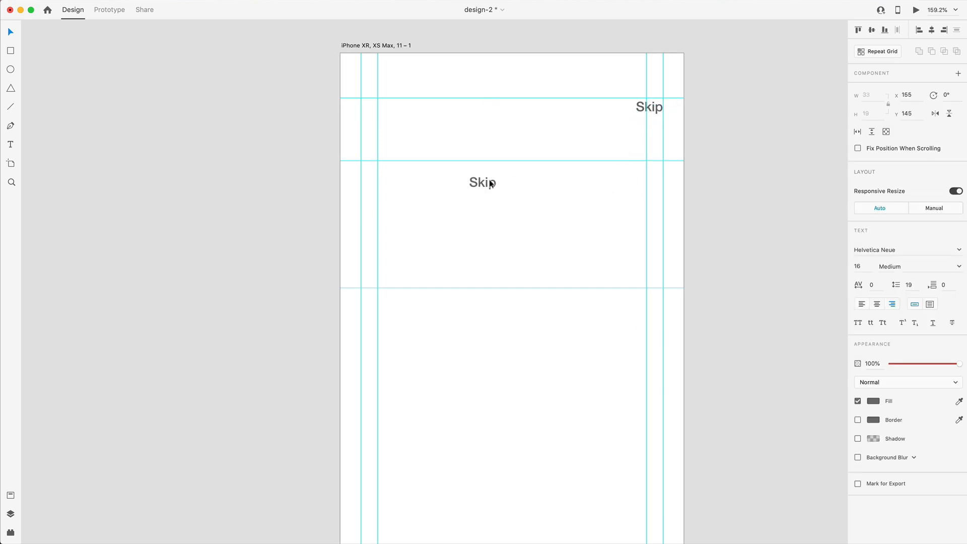
Step: Copy Skip into a 36 pt bold, centred, black heading below the top label
left_click_drag(483, 182, 512, 174)
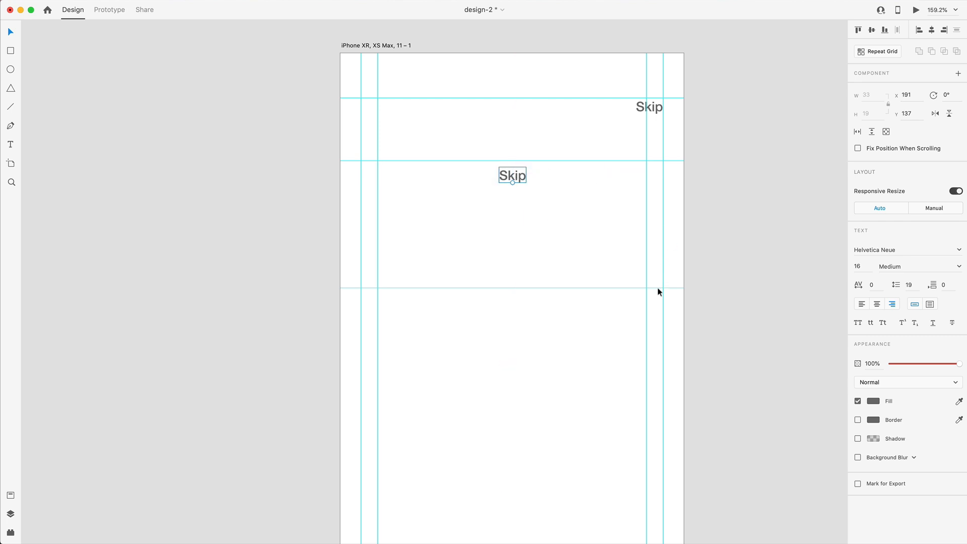
left_click(875, 304)
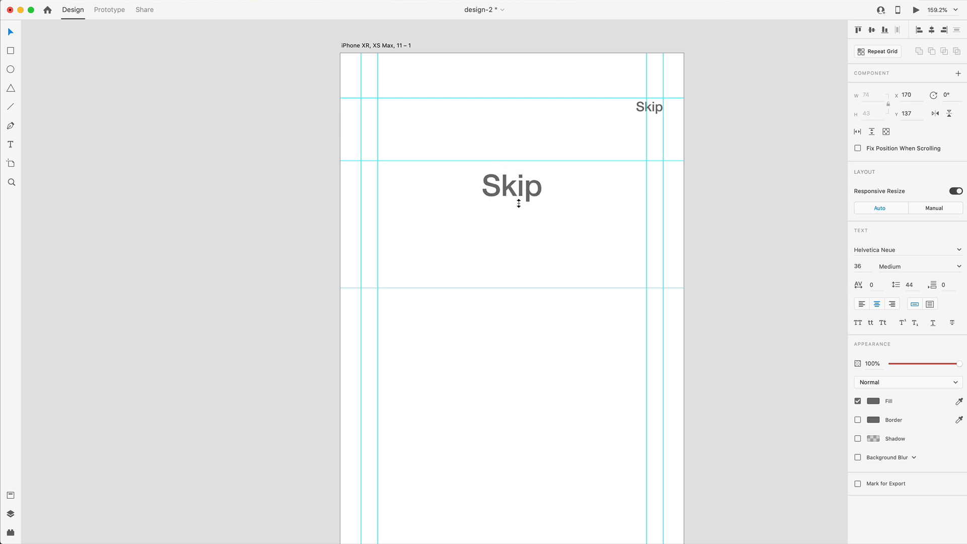
left_click(511, 186)
type("Bold")
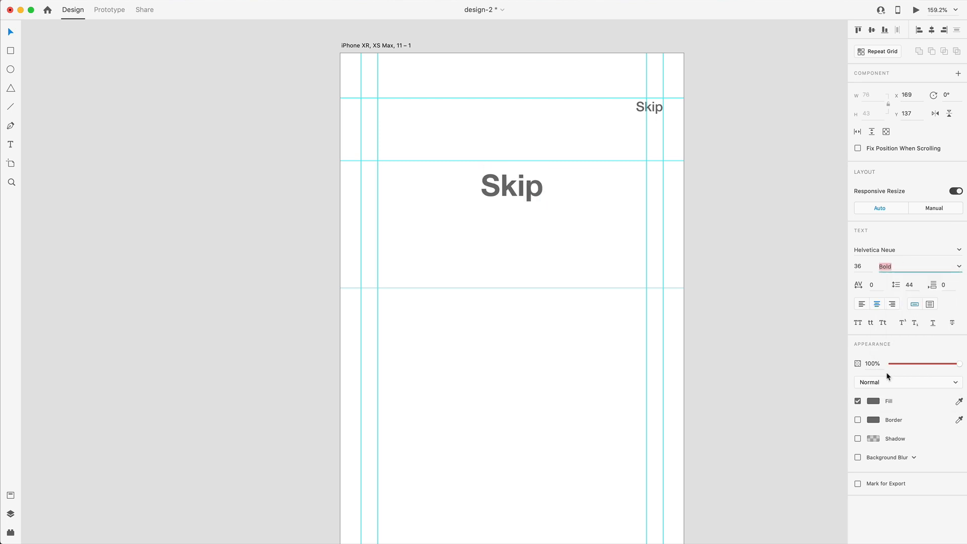
left_click(873, 400)
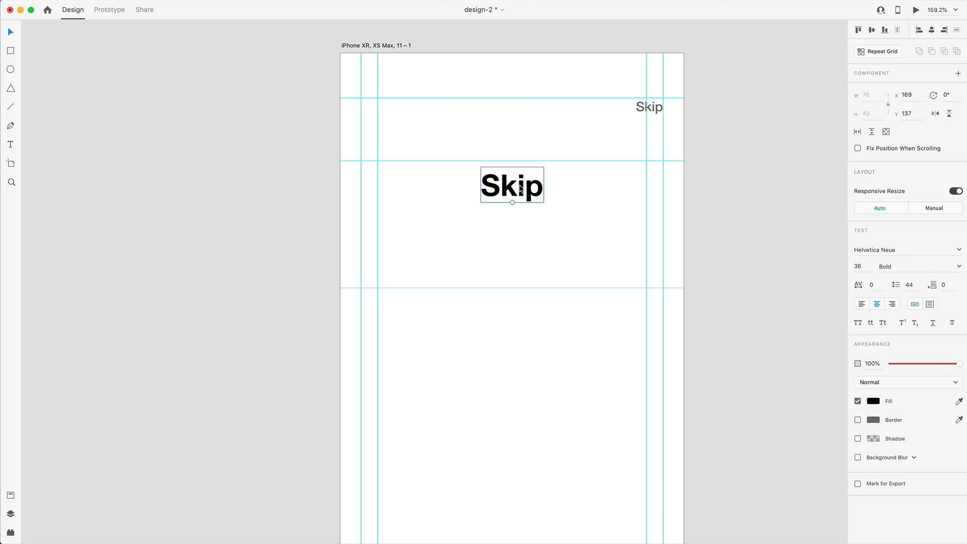
left_click_drag(512, 185, 512, 180)
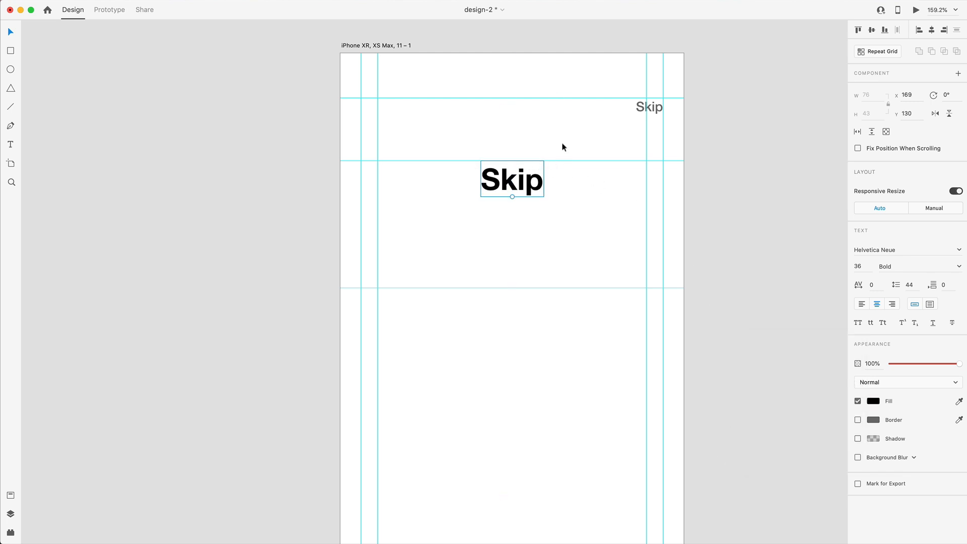
mouse_move(551, 73)
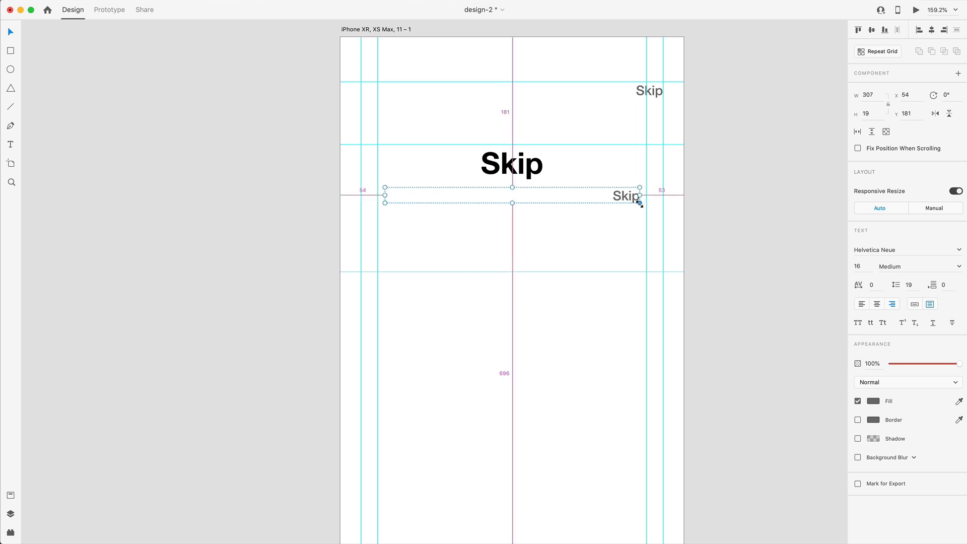
Step: Centre a grey lorem ipsum paragraph in a 324-wide box beneath the Skip heading
left_click(877, 303)
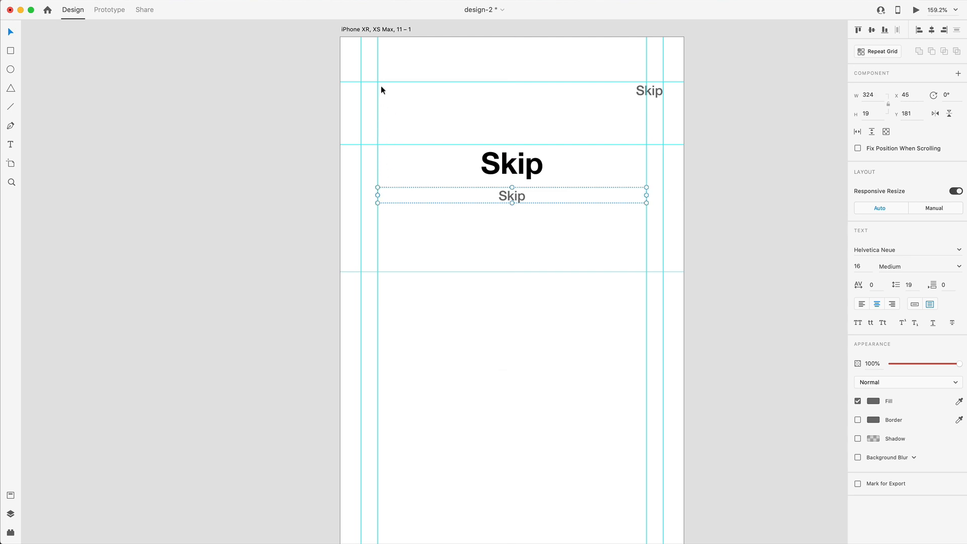
mouse_move(667, 210)
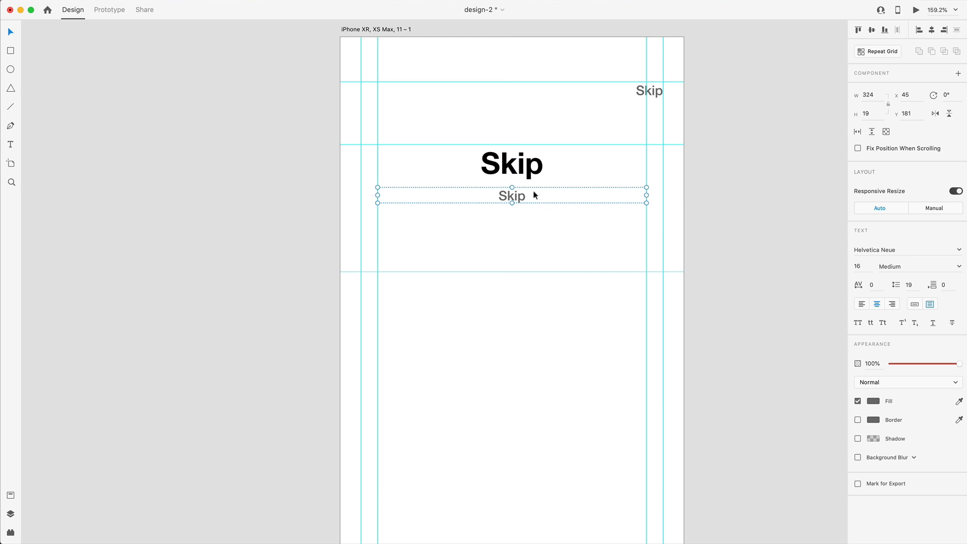
mouse_move(525, 198)
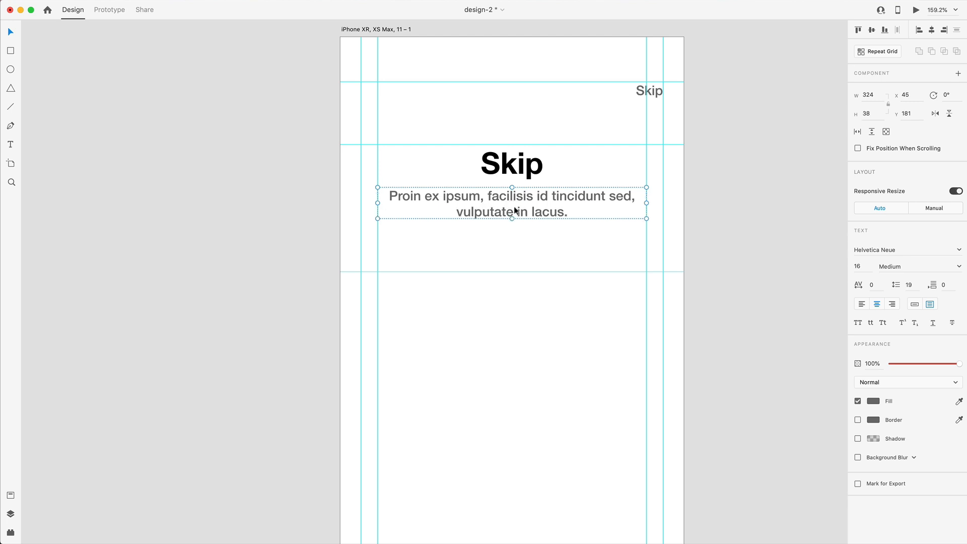
left_click(600, 384)
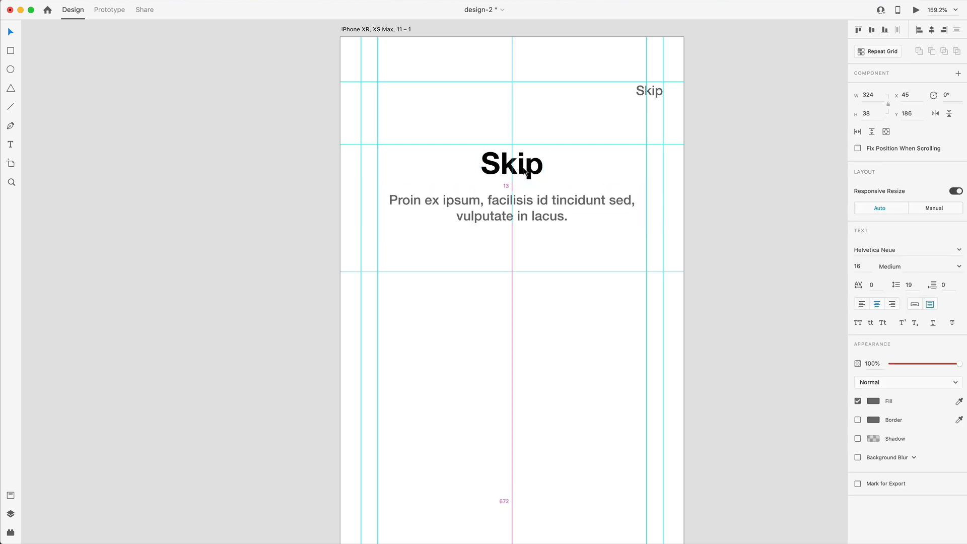
left_click(511, 208)
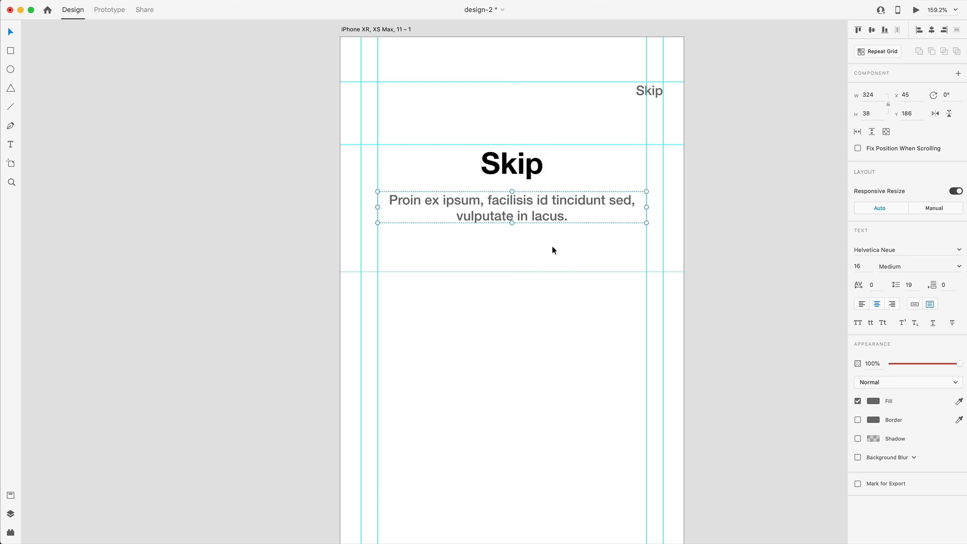
scroll("down", 3)
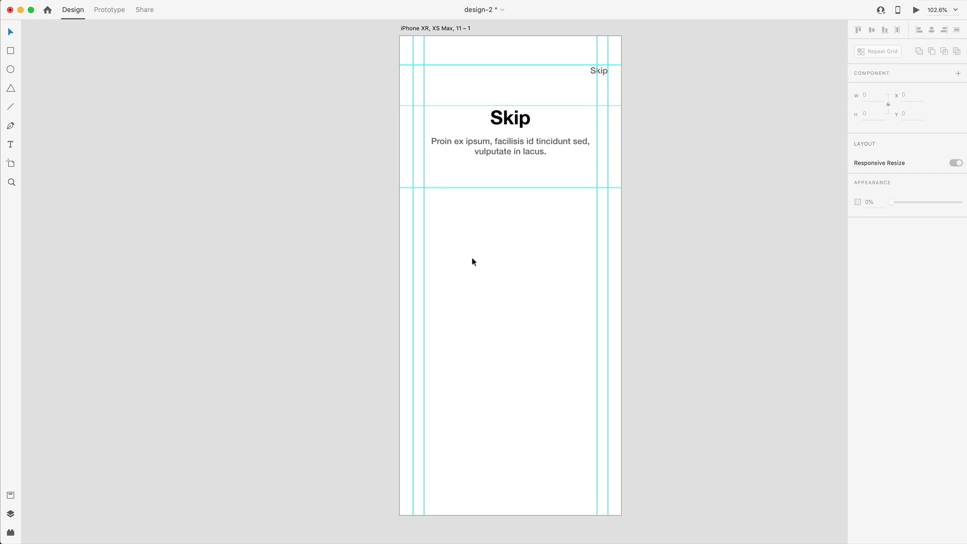
mouse_move(596, 276)
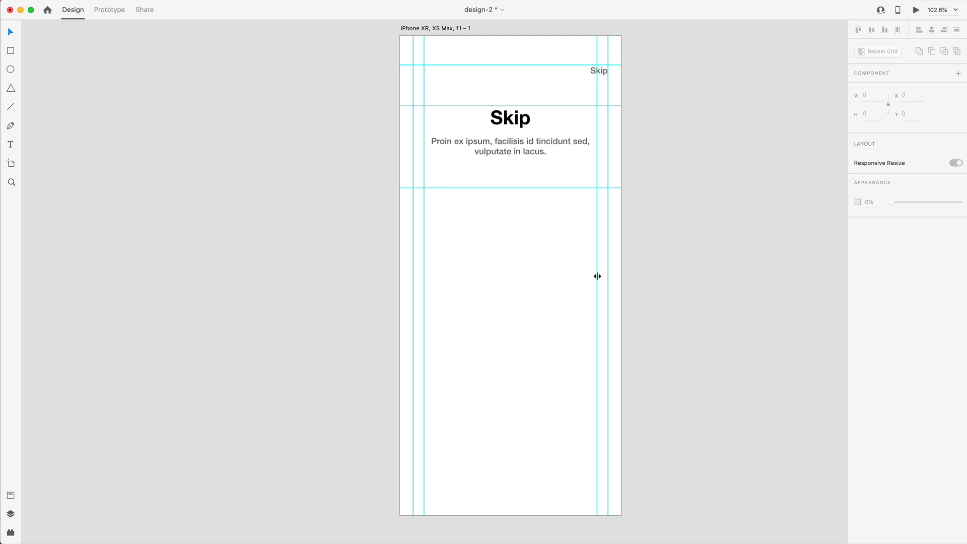
mouse_move(11, 51)
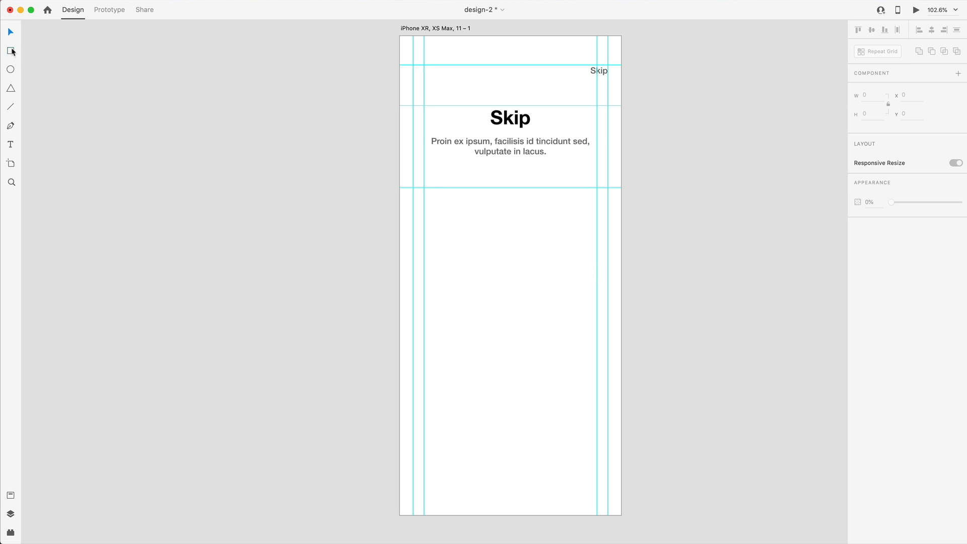
Step: Draw a tall rounded-corner grey rectangle with no border spanning the guides below the text
left_click_drag(424, 186, 525, 304)
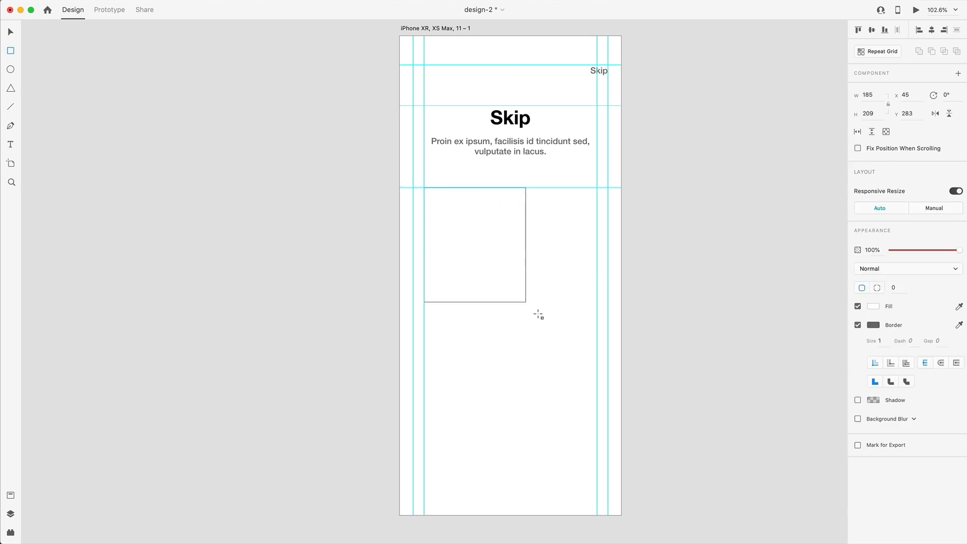
left_click_drag(525, 302, 585, 379)
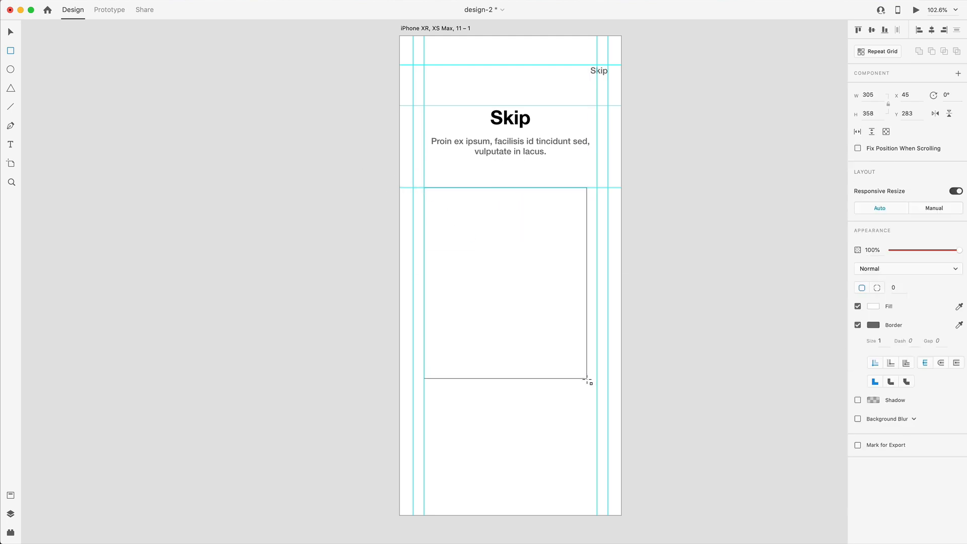
left_click_drag(586, 381, 596, 408)
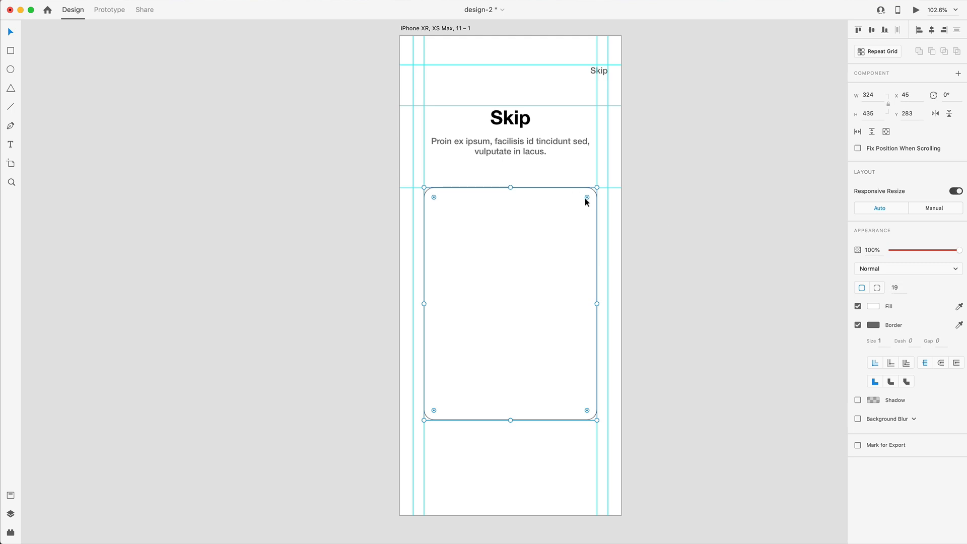
left_click_drag(587, 196, 579, 202)
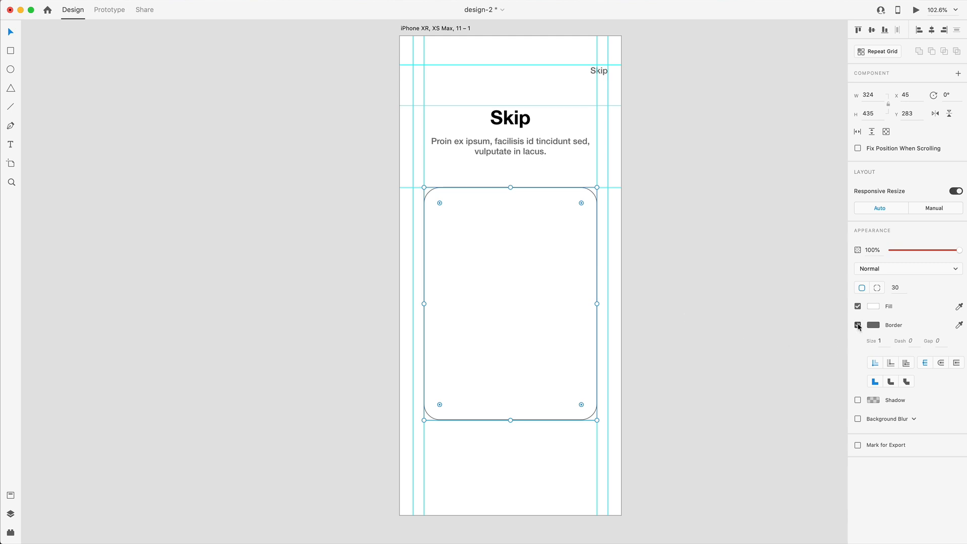
left_click(873, 306)
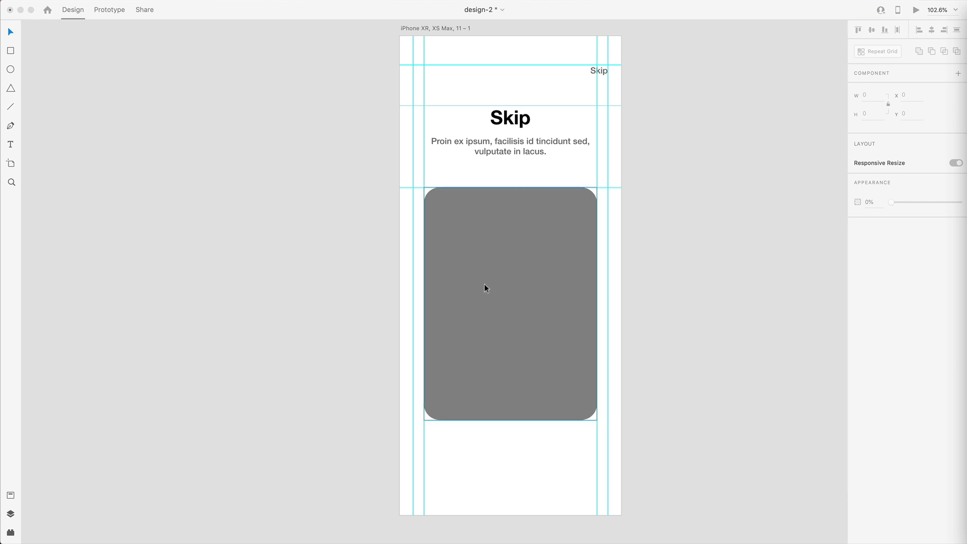
mouse_move(577, 402)
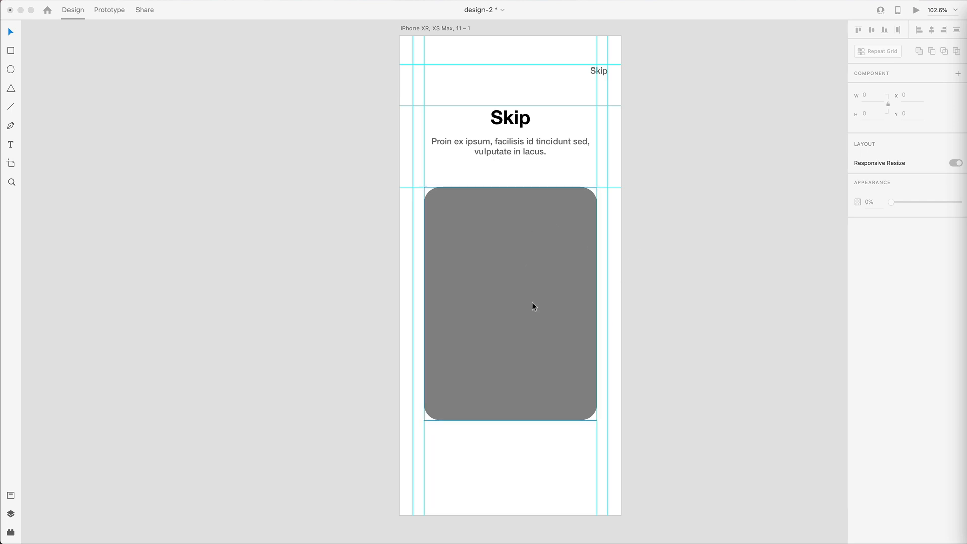
Step: Paste a 24 pt left-aligned white paragraph wrapped at the top of the grey card
left_click(509, 146)
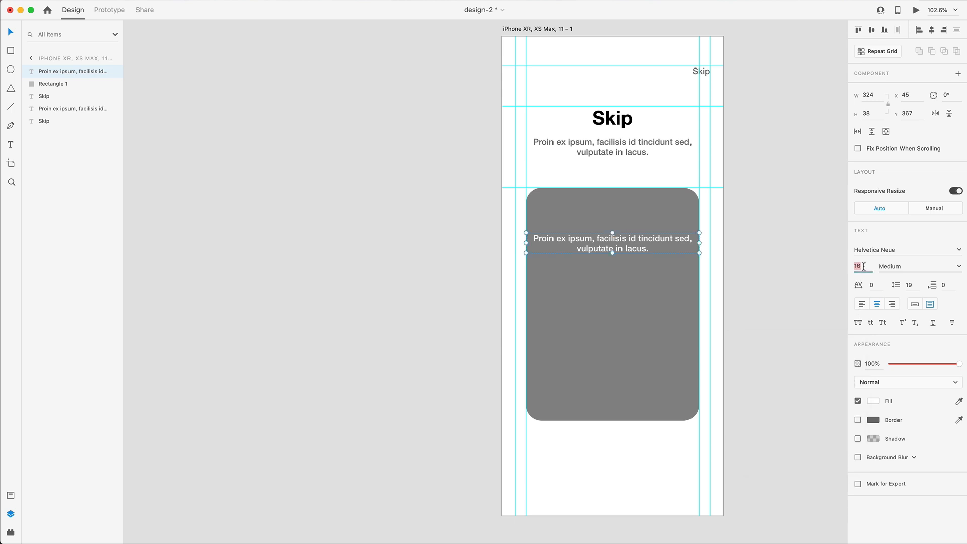
type("24")
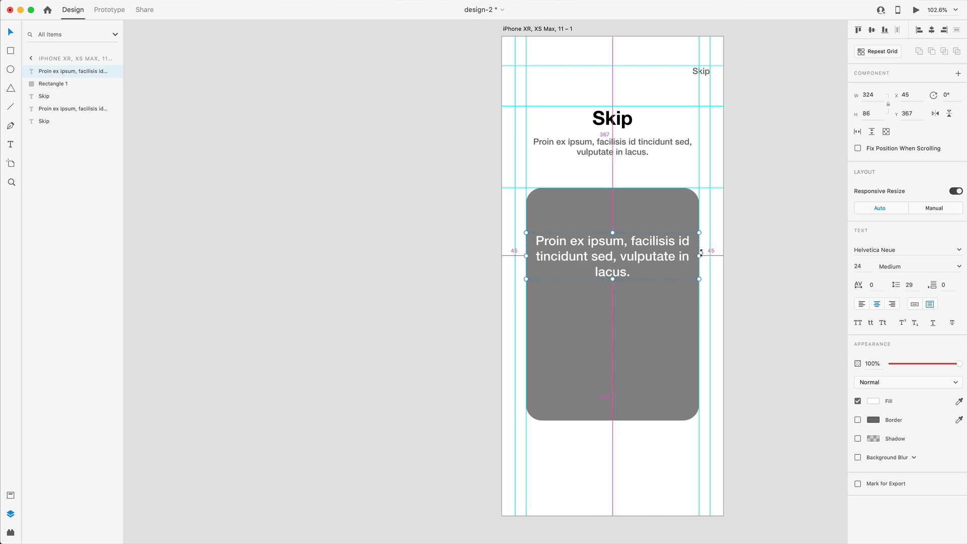
left_click_drag(699, 241, 690, 257)
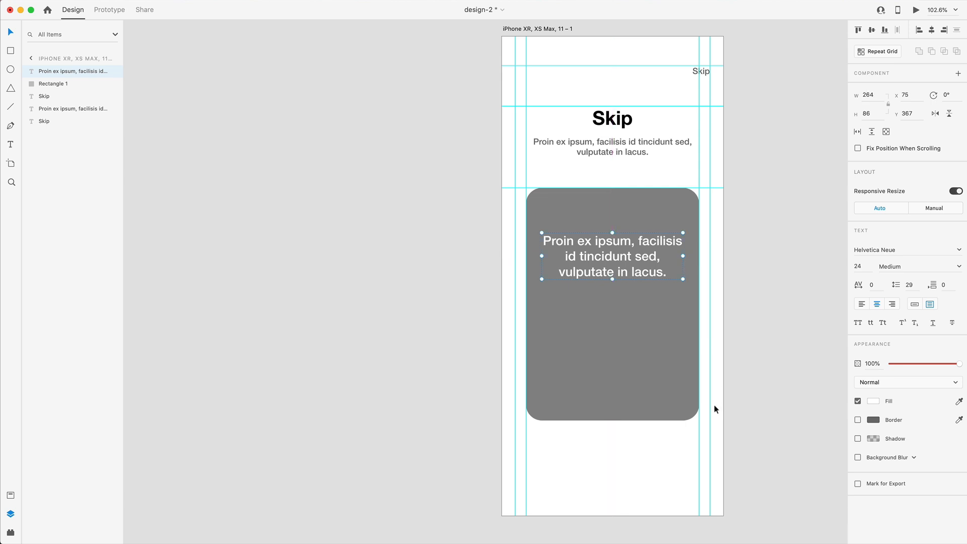
left_click_drag(612, 255, 613, 249)
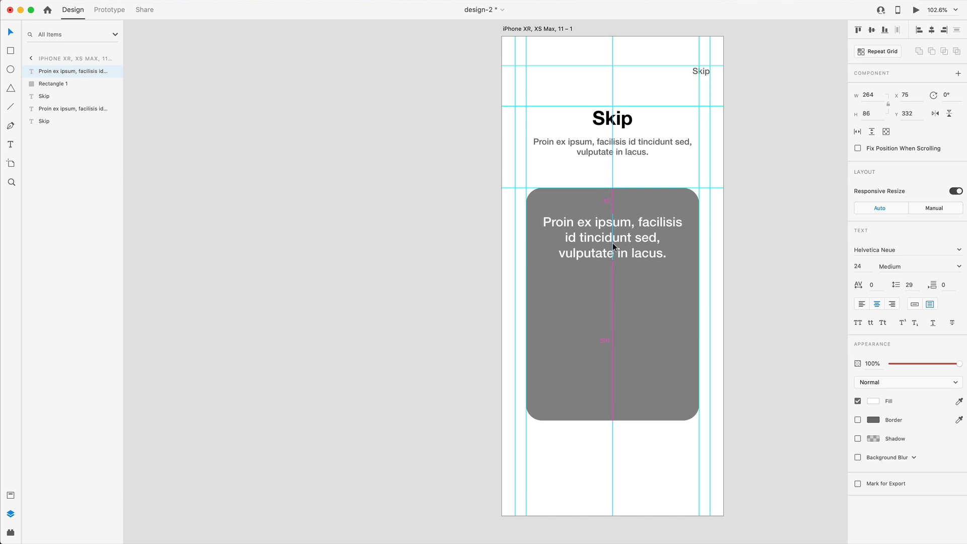
left_click(613, 237)
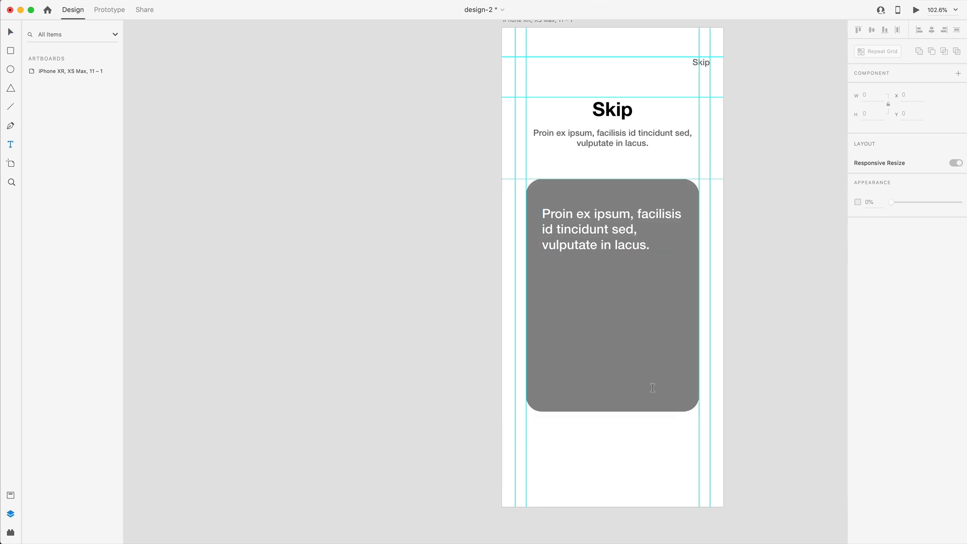
Step: Add a 14 pt '1 of 2' label at the card's bottom right
left_click(669, 386)
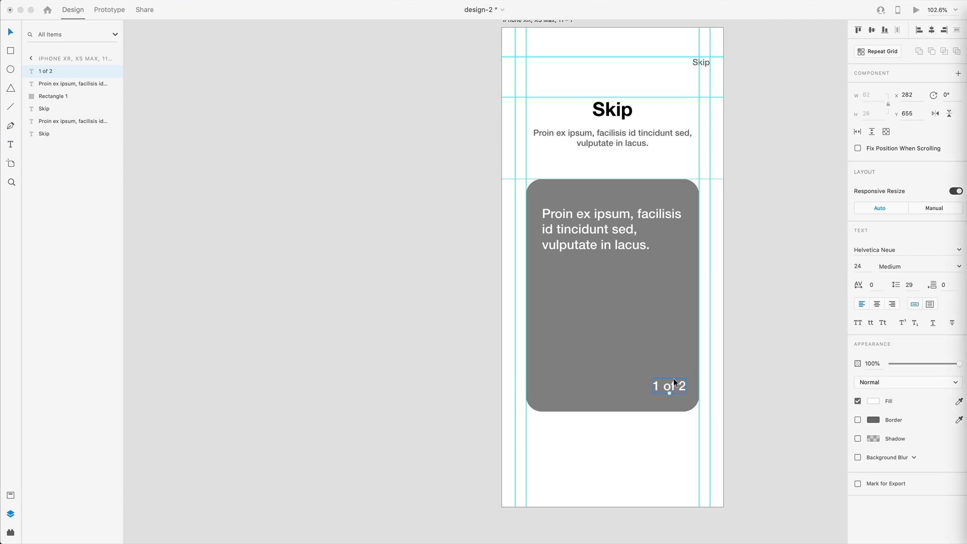
left_click(857, 266)
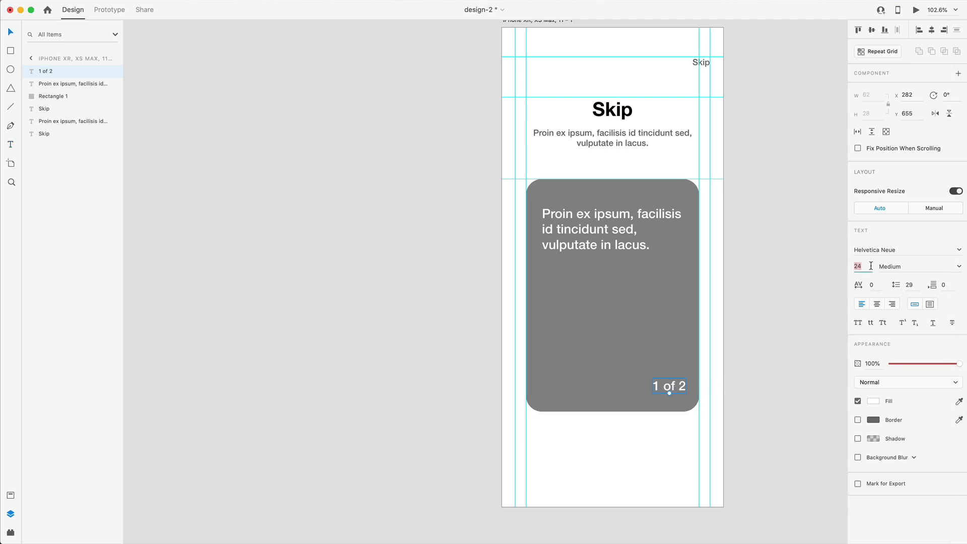
type("14")
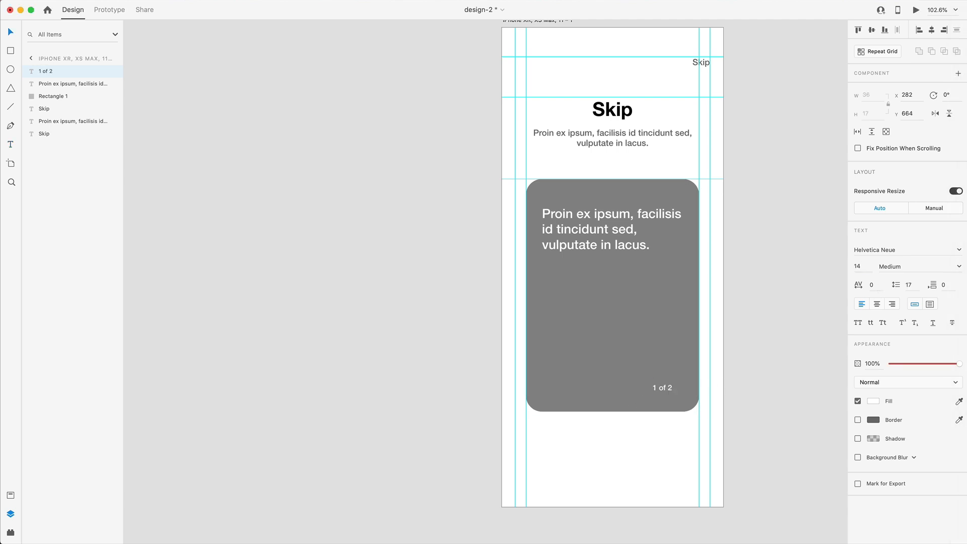
left_click(662, 387)
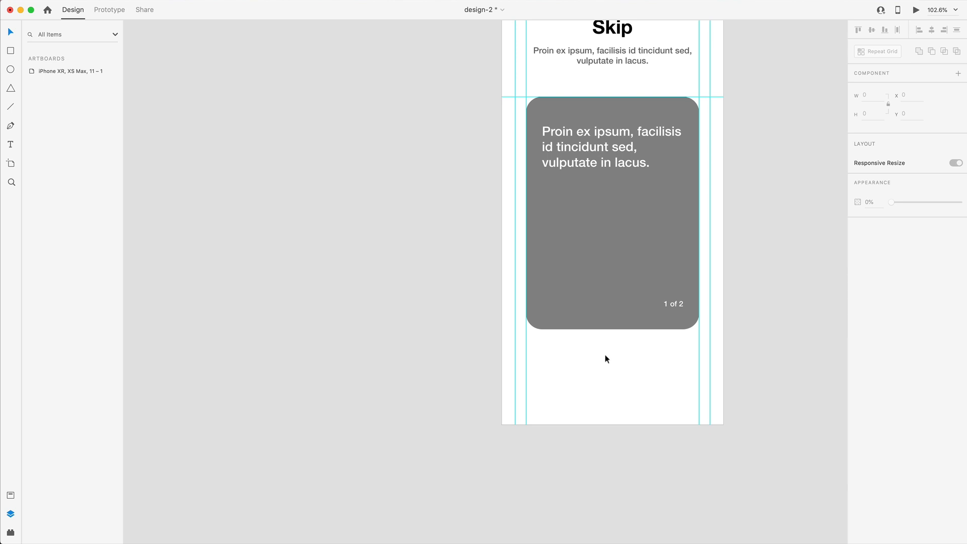
Step: Group two small dots centred below the card and set the second to 50% opacity
left_click(10, 70)
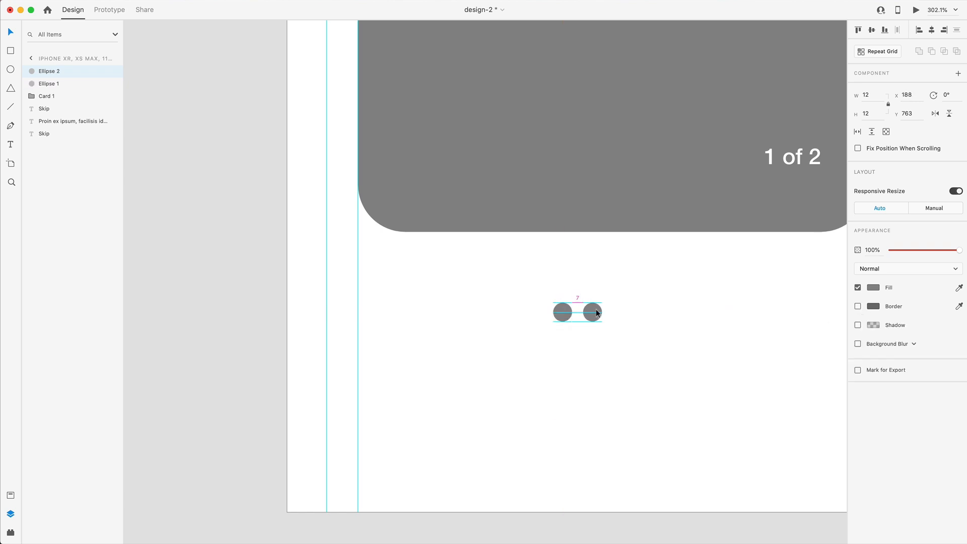
mouse_move(563, 319)
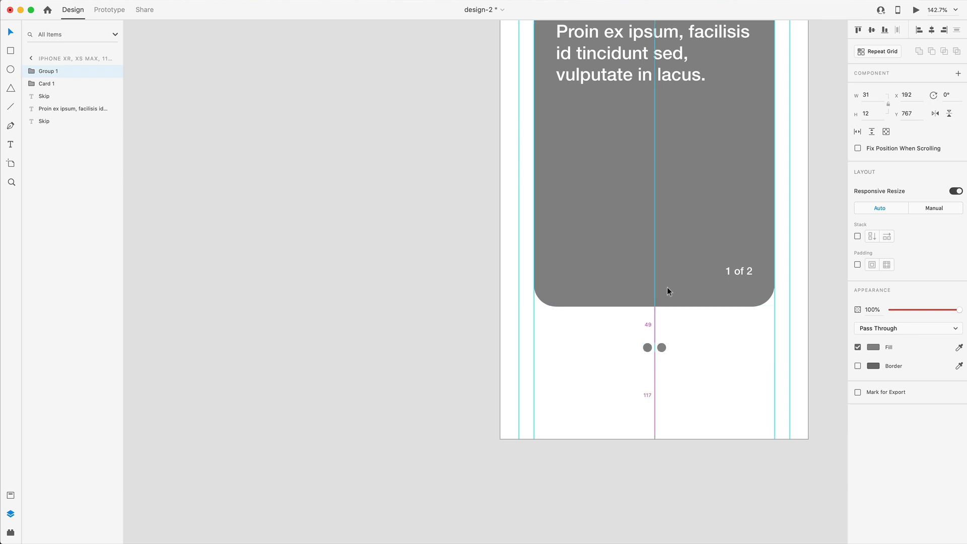
left_click(653, 348)
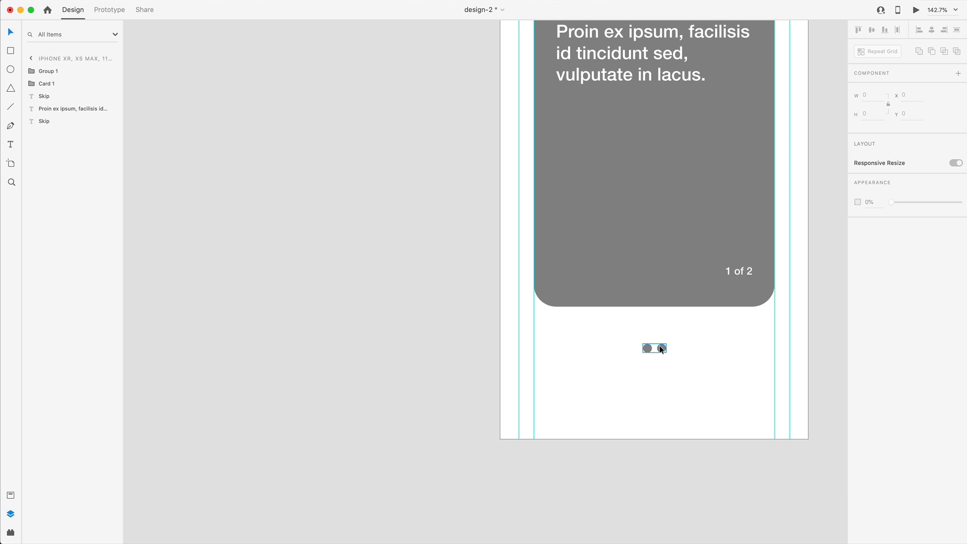
left_click(659, 347)
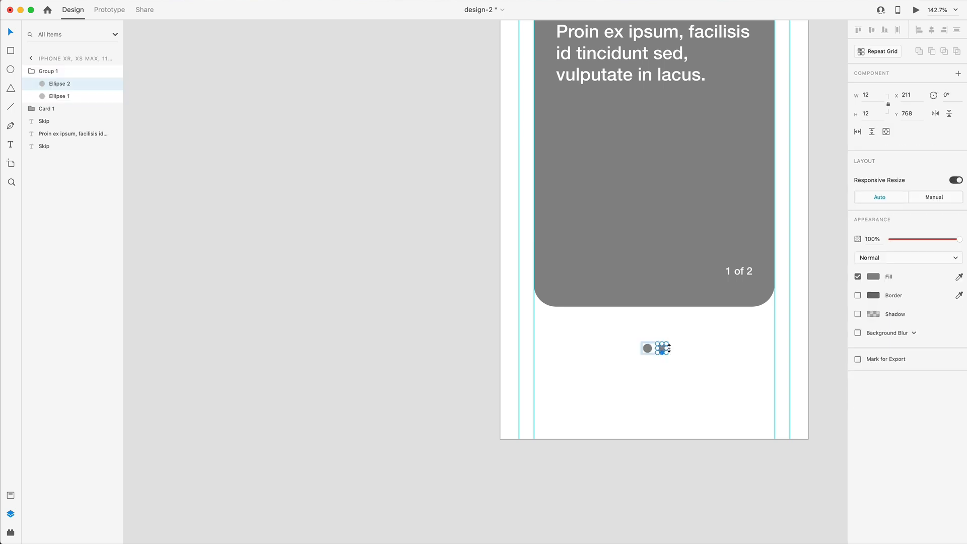
left_click_drag(957, 240, 924, 240)
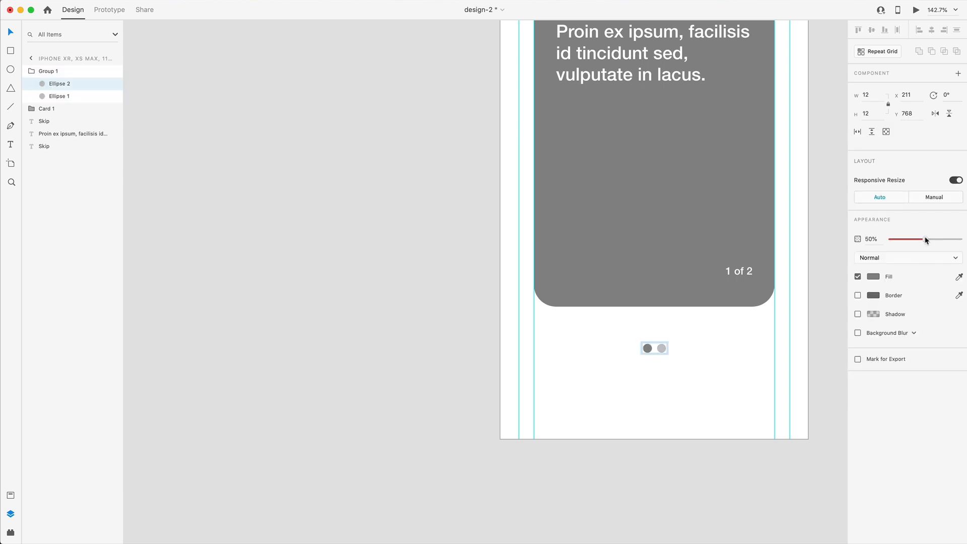
left_click(681, 392)
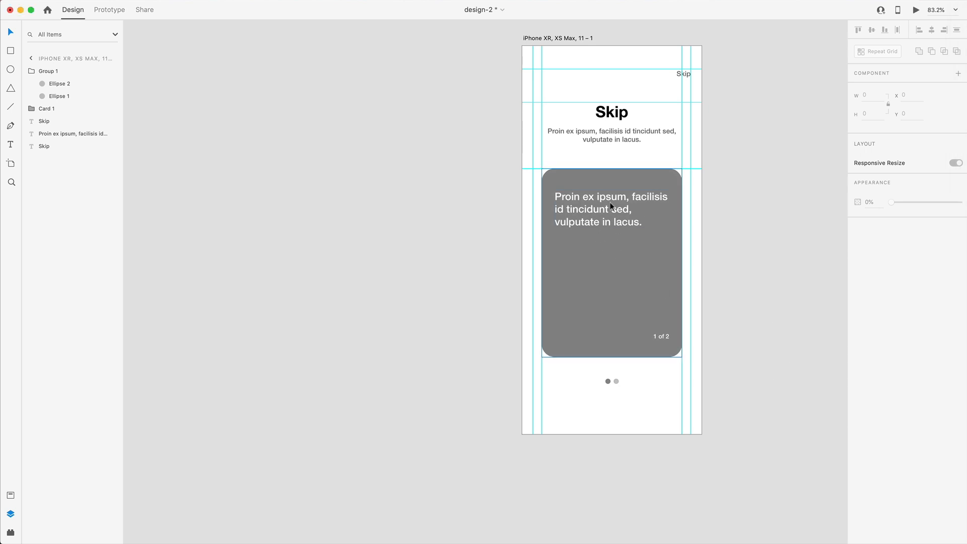
Step: Duplicate Card 1, shrink the copy slightly and change its counter to '2 of 2'
left_click(611, 262)
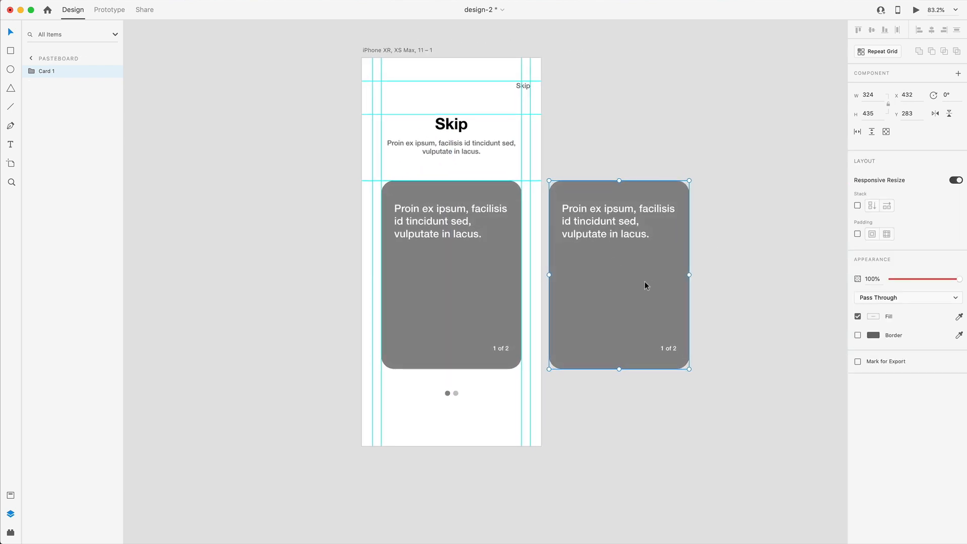
double_click(668, 347)
type("2")
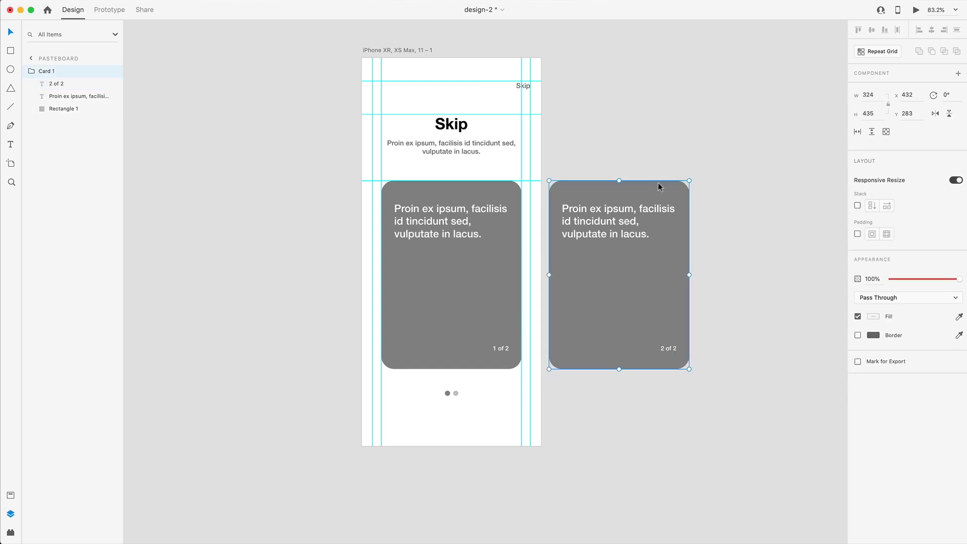
mouse_move(677, 298)
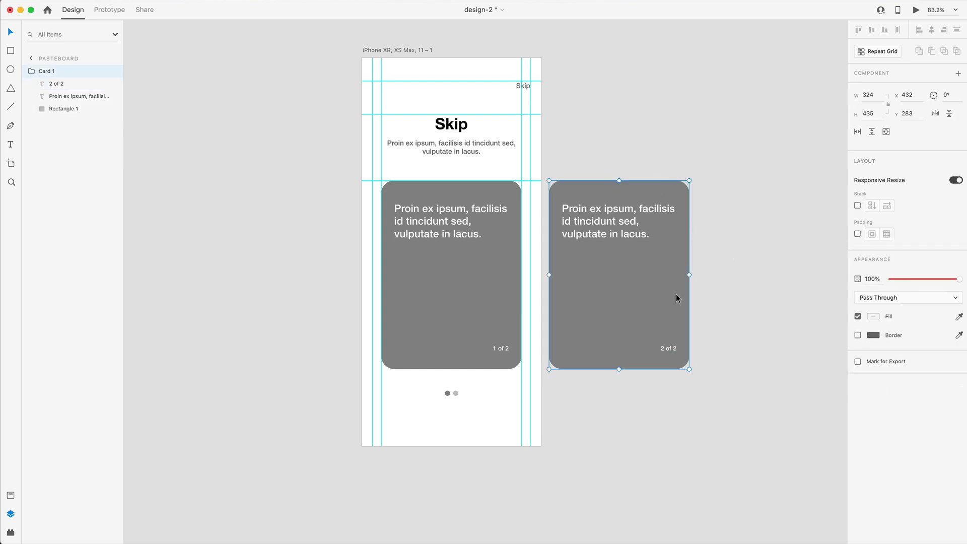
mouse_move(728, 258)
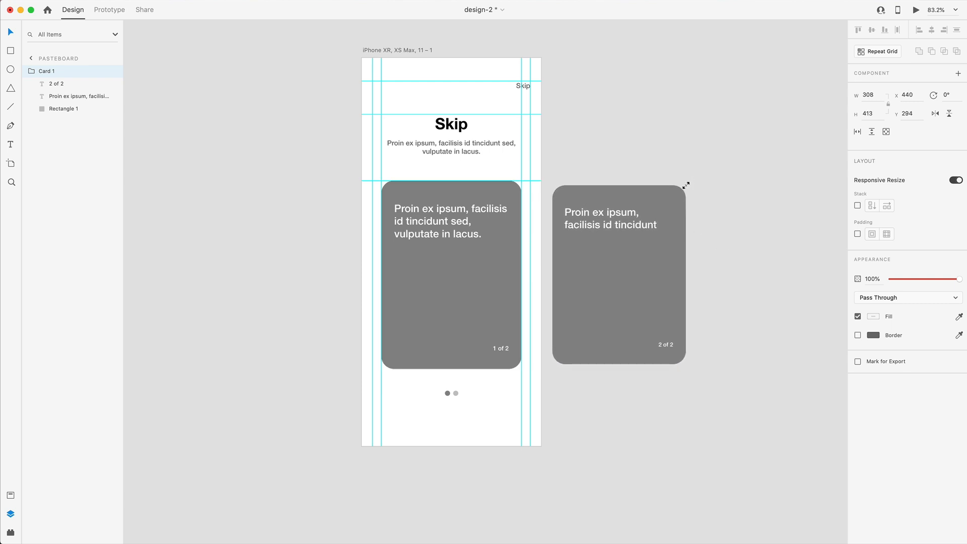
left_click_drag(686, 184, 681, 187)
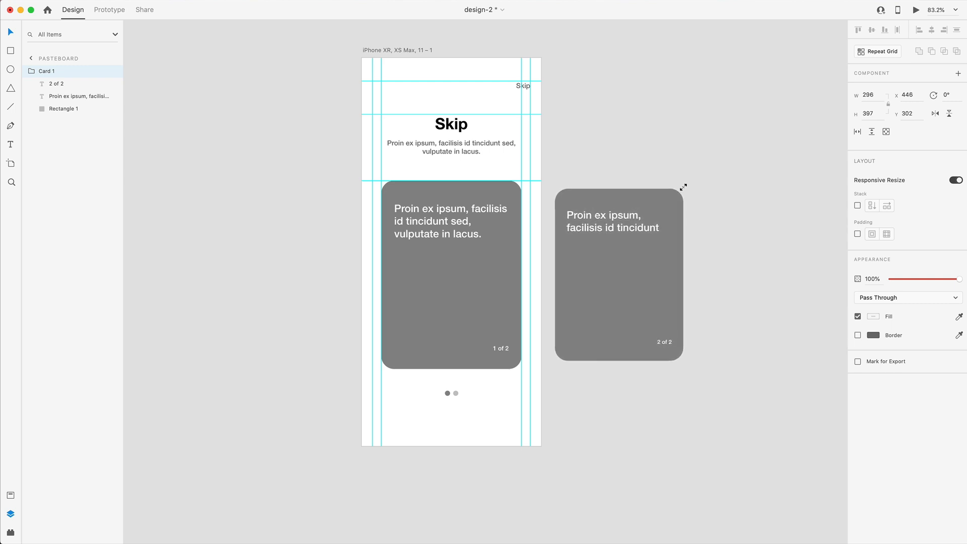
left_click(618, 274)
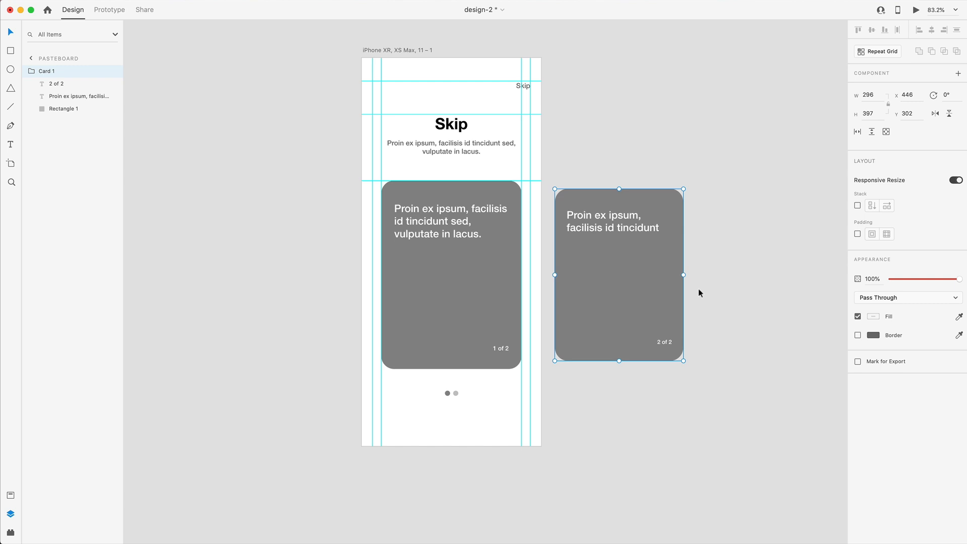
mouse_move(636, 234)
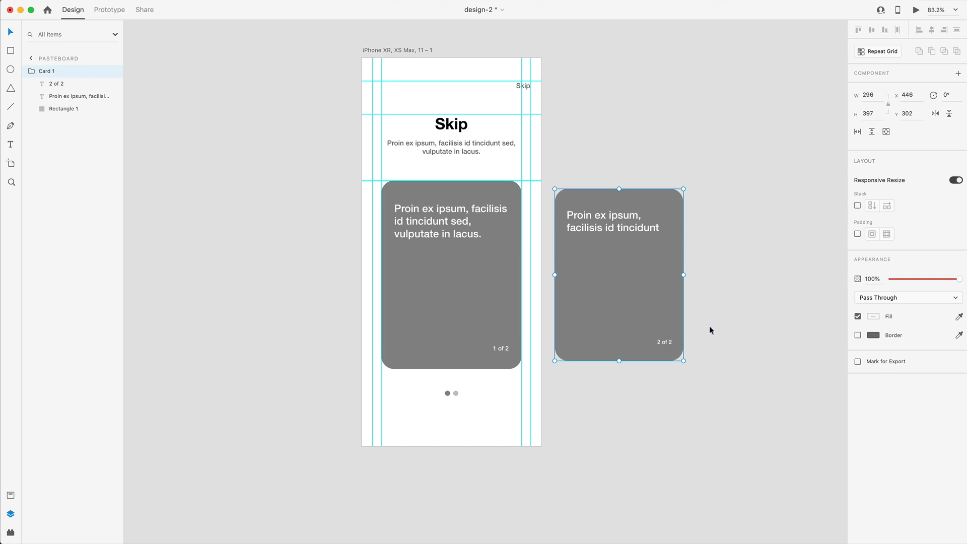
left_click(663, 342)
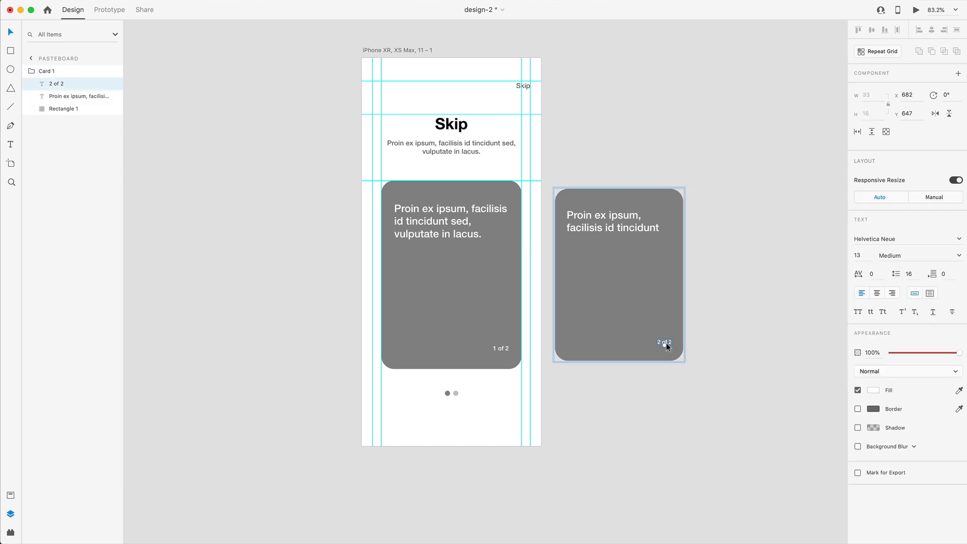
Step: Set the copied card's paragraph to 20 pt and darken its rectangle fill
left_click(613, 223)
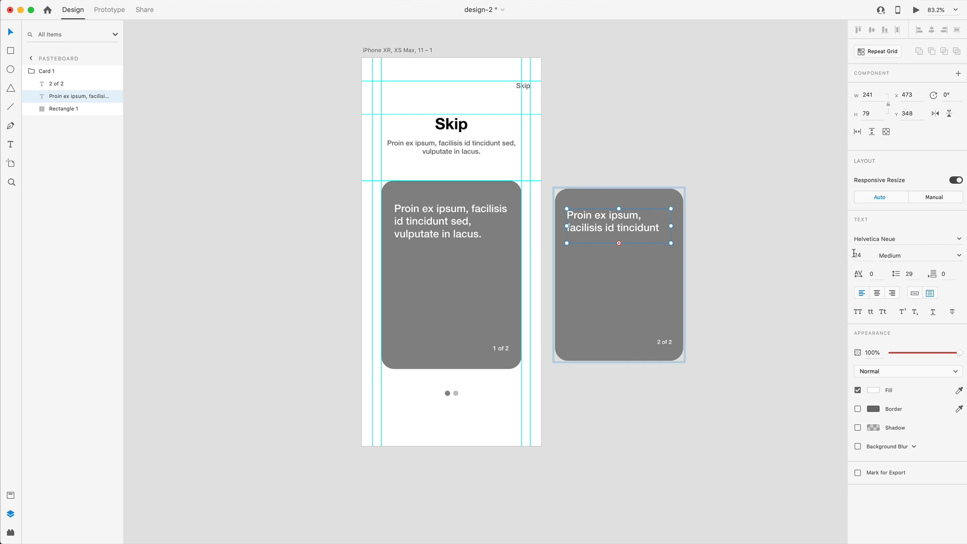
left_click(861, 254)
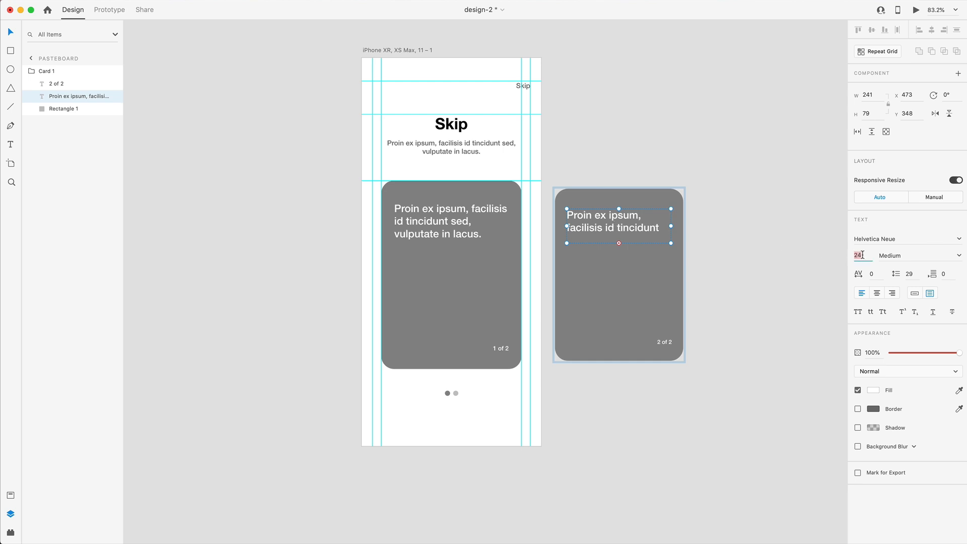
type("20")
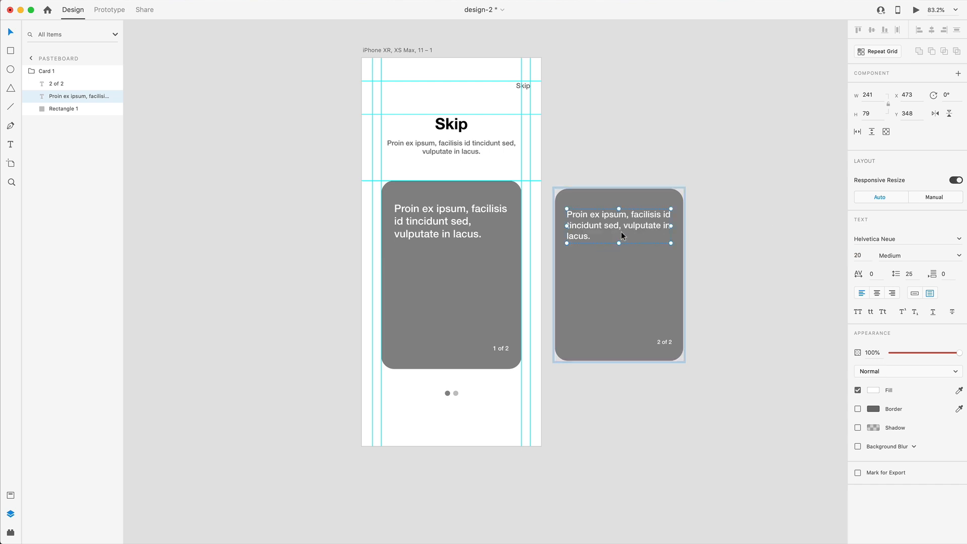
left_click(63, 109)
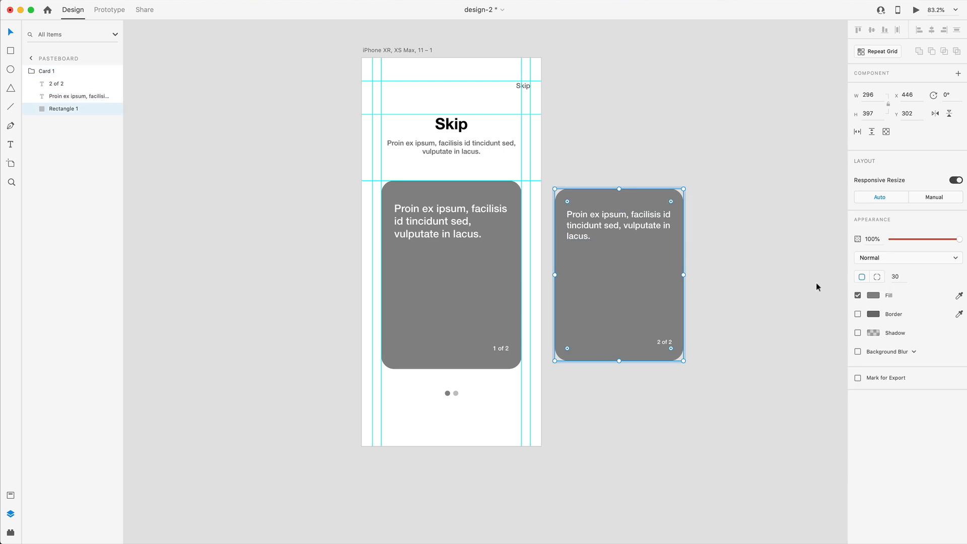
left_click(872, 295)
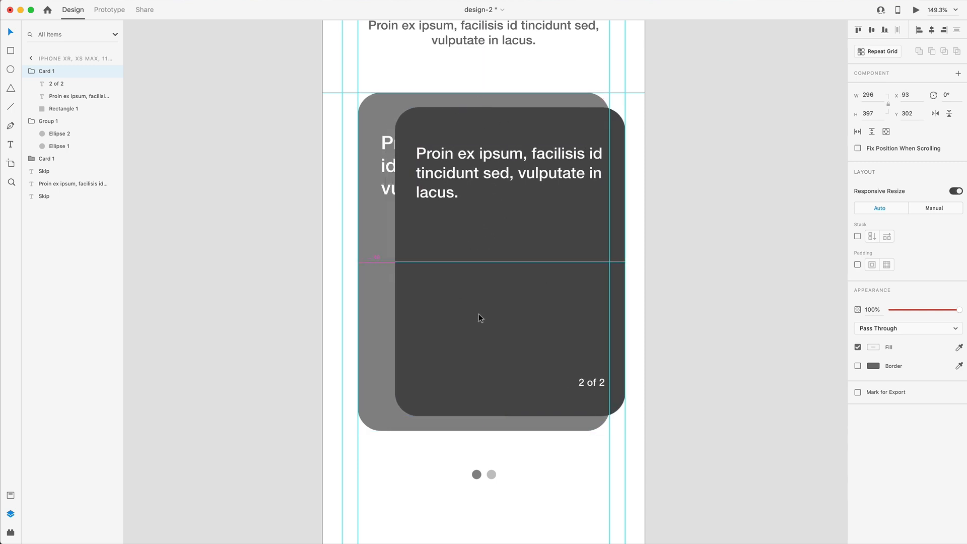
Step: Send the 2 of 2 card behind Card 1, rename the artboard Wireframe and duplicate it as Design
left_click(506, 308)
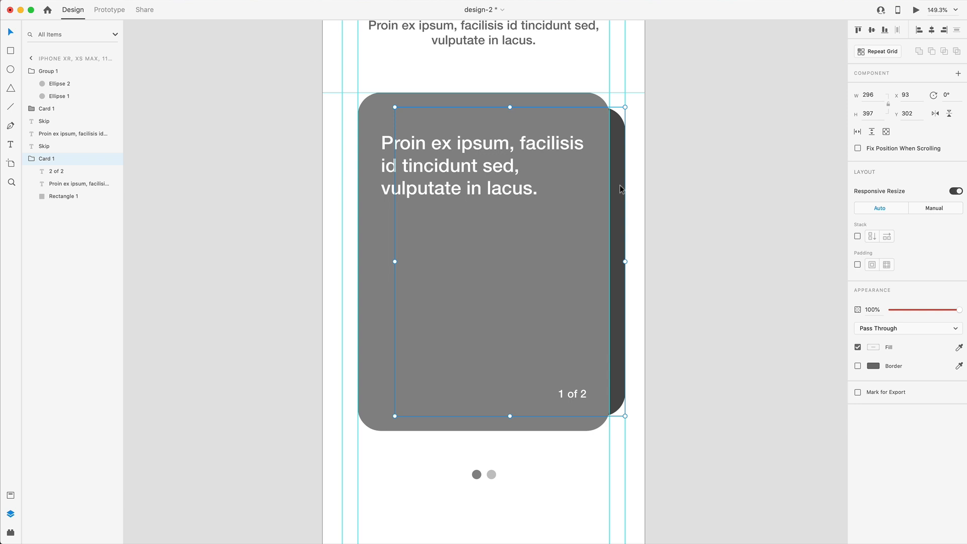
double_click(46, 158)
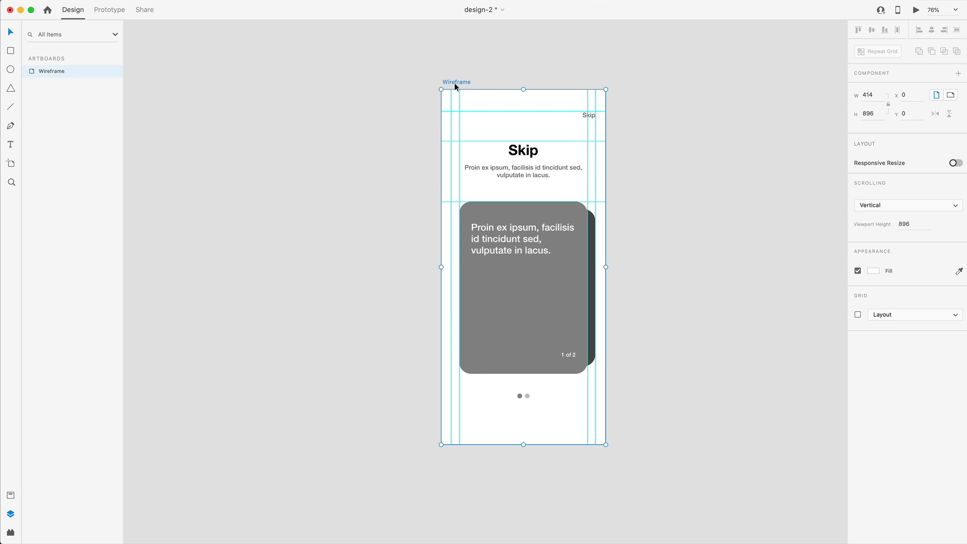
left_click_drag(522, 265, 504, 271)
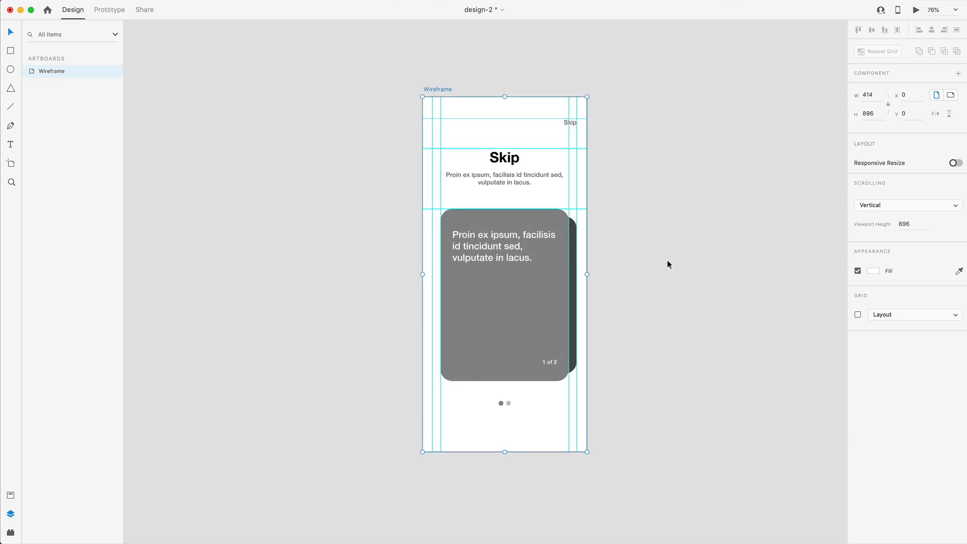
left_click_drag(503, 88, 460, 89)
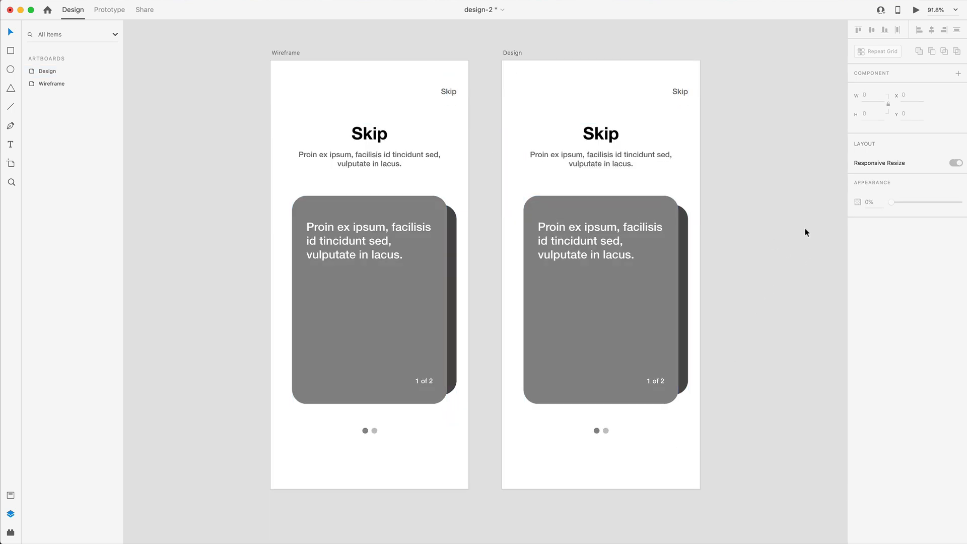
Step: Recolour the Design screen's small Skip label and description paragraph to grey #81838D
left_click(599, 133)
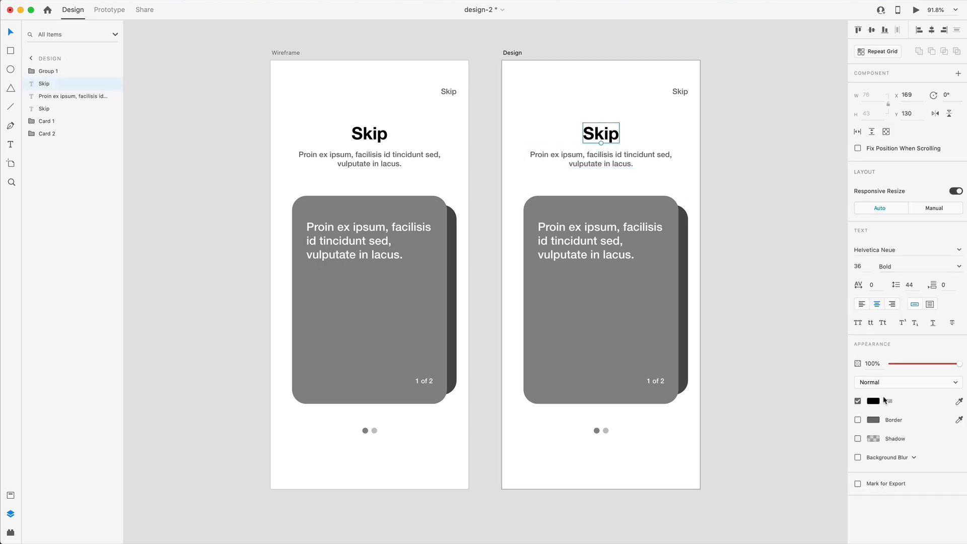
left_click(873, 401)
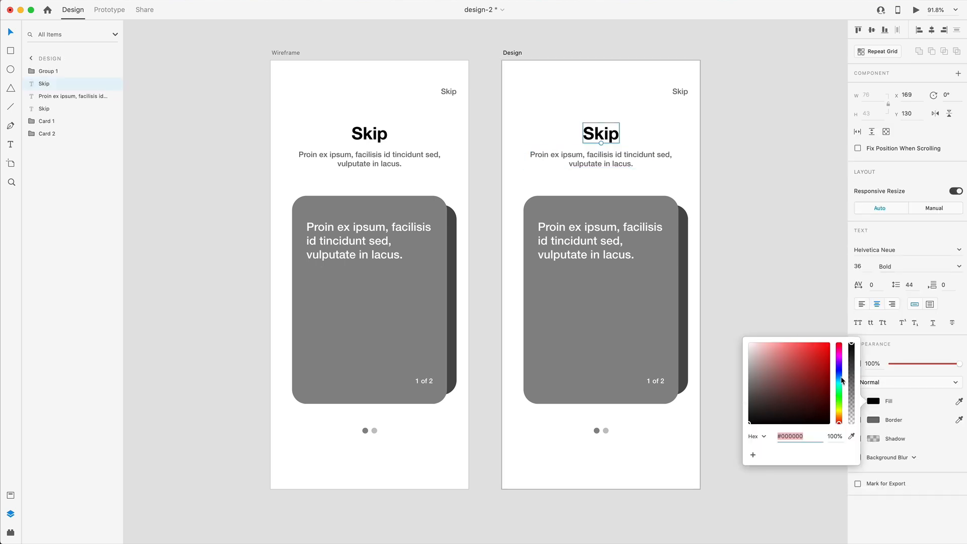
left_click(769, 412)
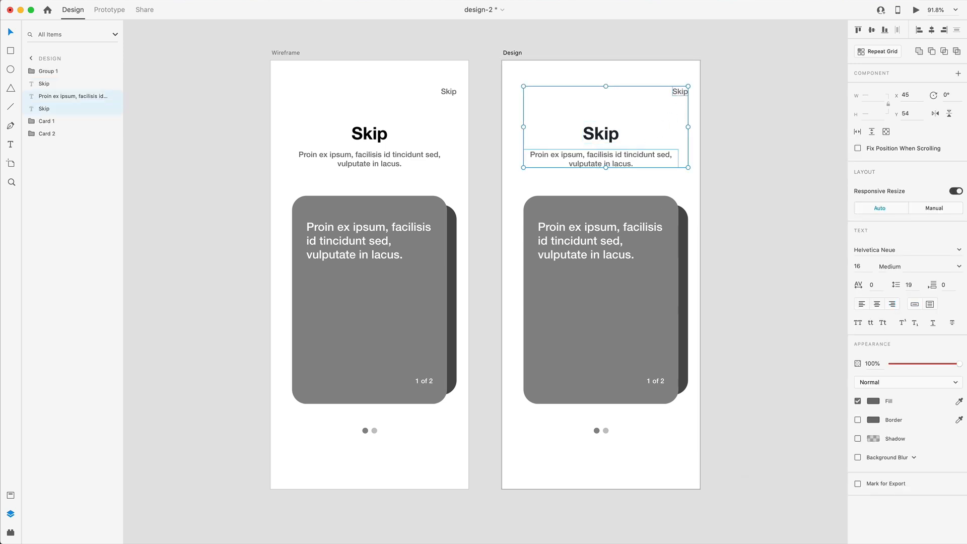
left_click(873, 401)
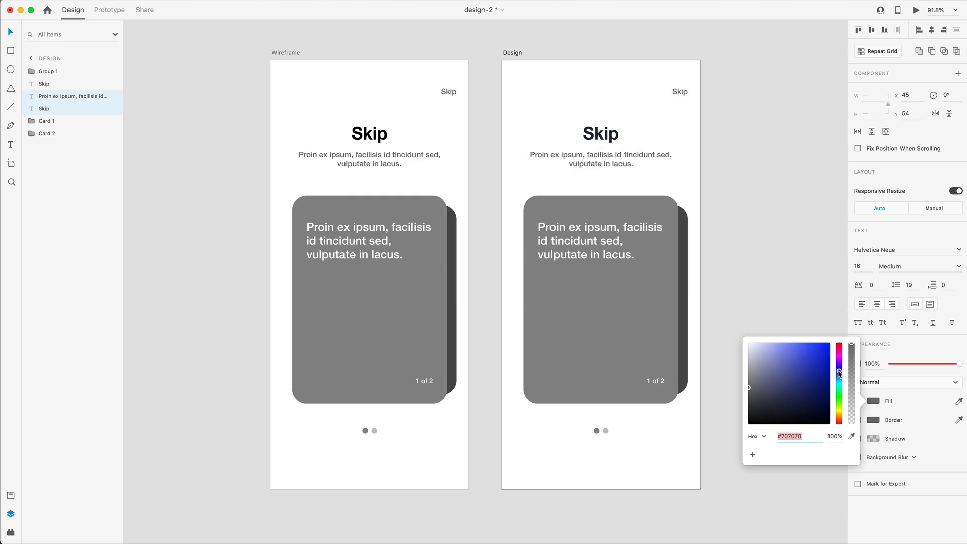
left_click(755, 381)
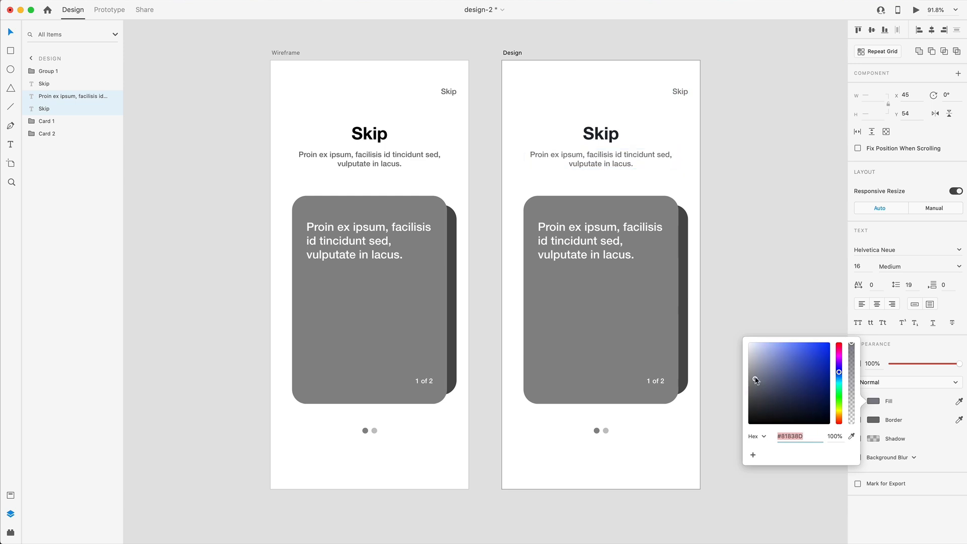
left_click(759, 366)
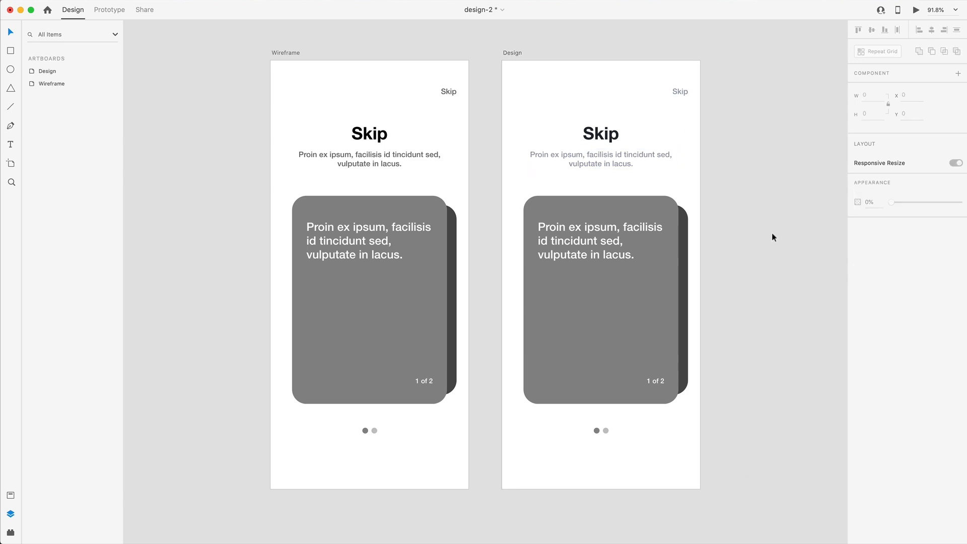
left_click(600, 259)
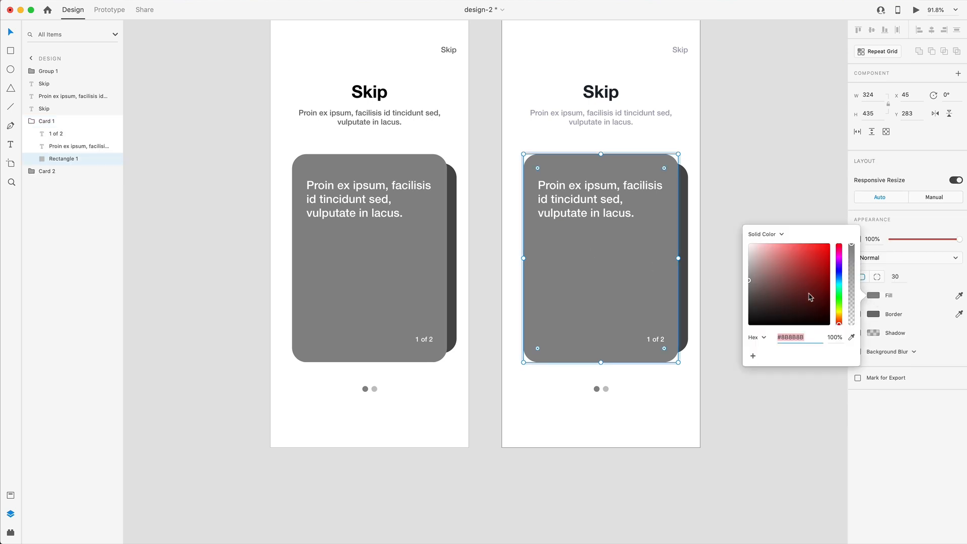
Step: Set Card 1's rectangle fill to coral #FF8177 using the colour picker
left_click(839, 248)
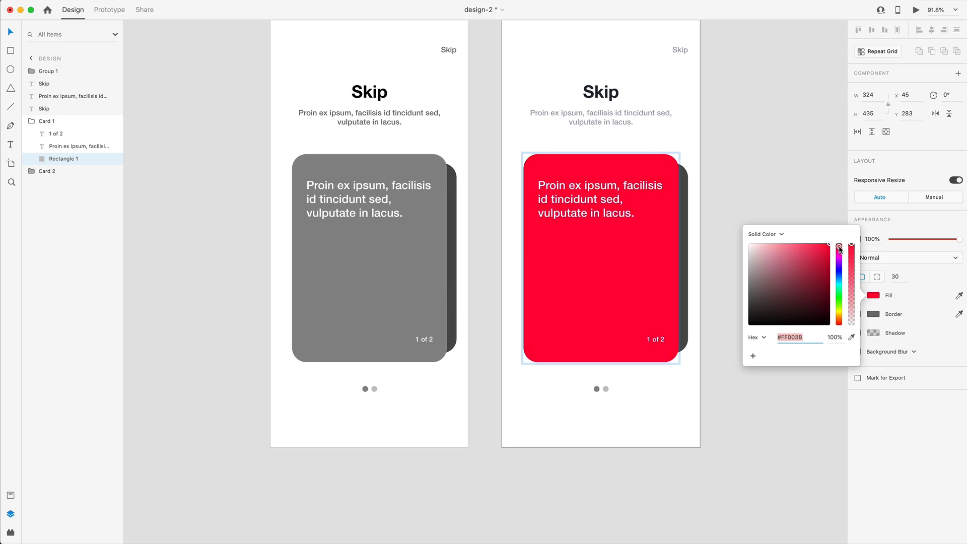
left_click_drag(838, 247, 839, 252)
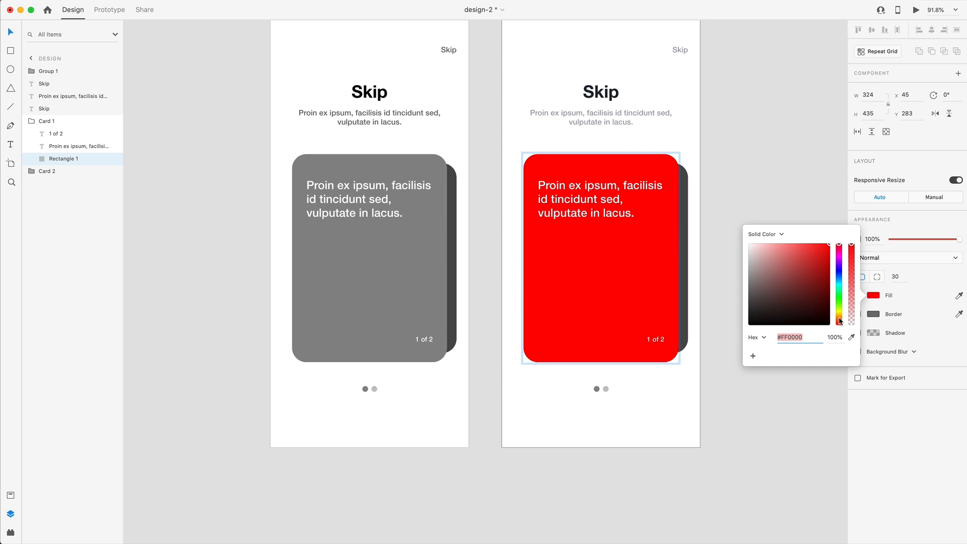
left_click(838, 320)
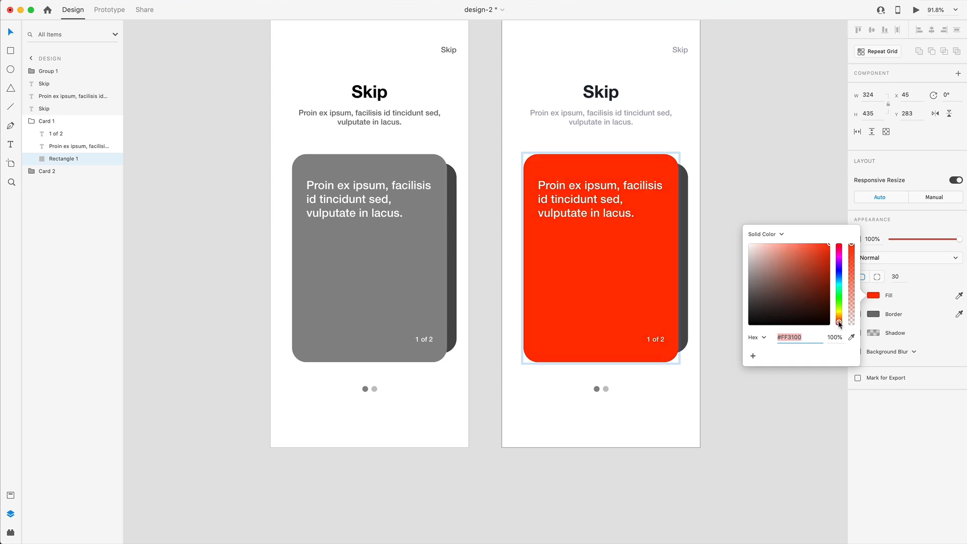
left_click(806, 253)
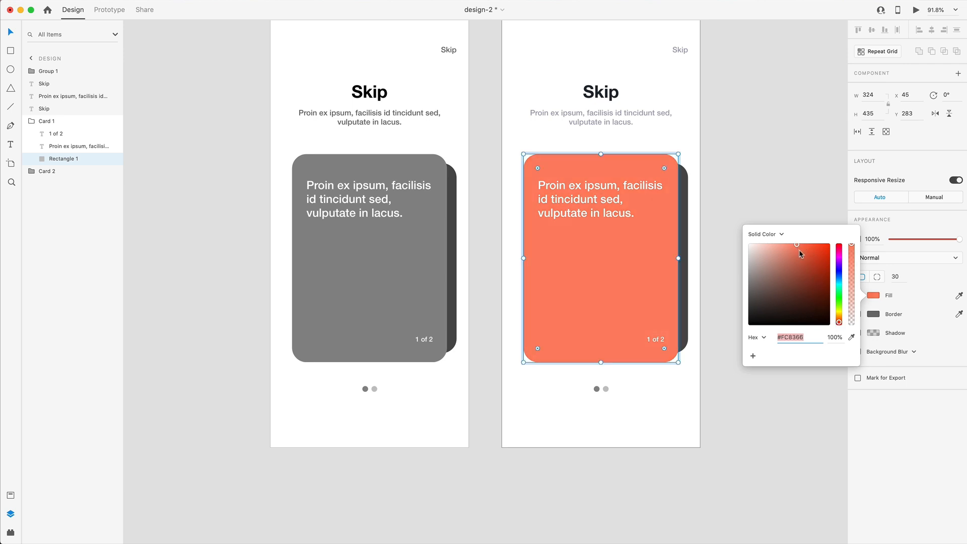
left_click_drag(801, 253, 794, 246)
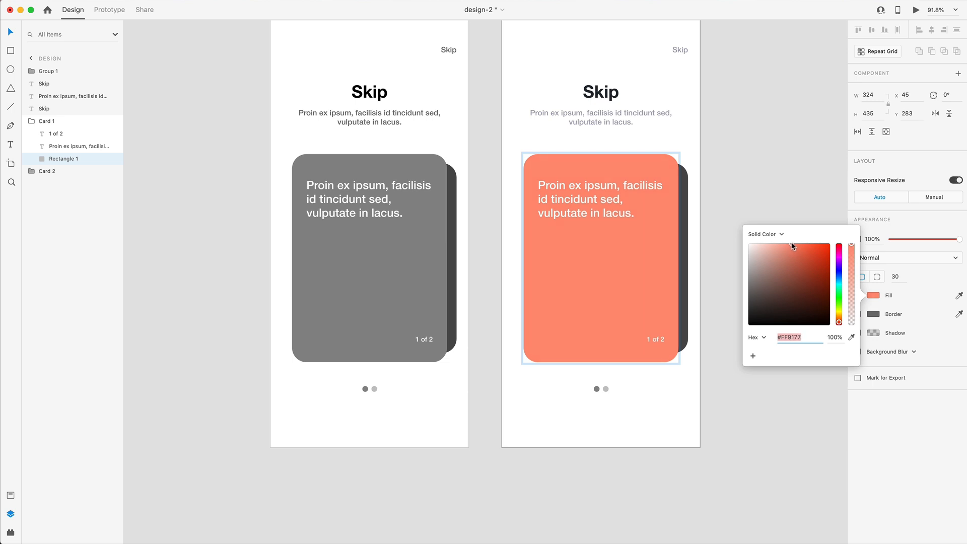
left_click(600, 259)
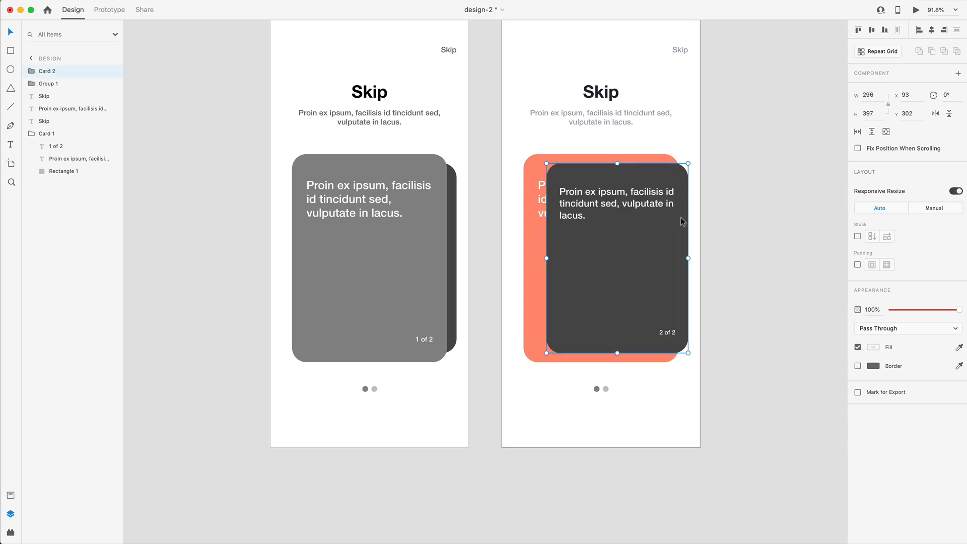
mouse_move(647, 255)
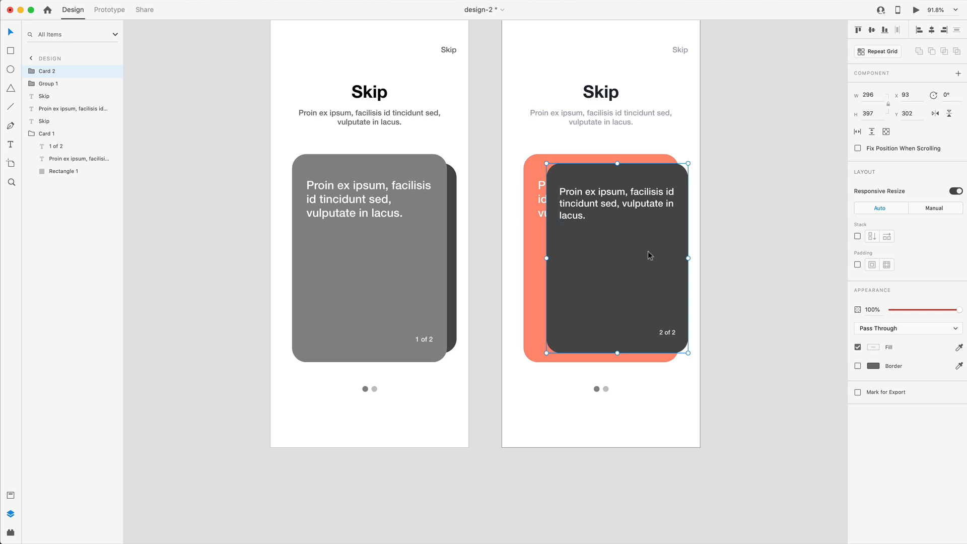
Step: Set Card 2's rectangle fill to light purple #A672FA, keeping it behind Card 1
left_click(873, 295)
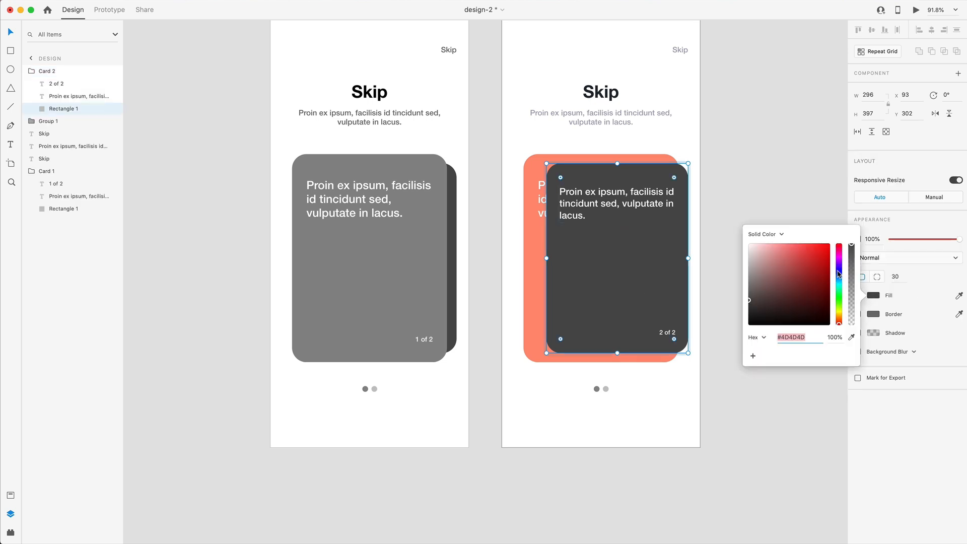
left_click(816, 258)
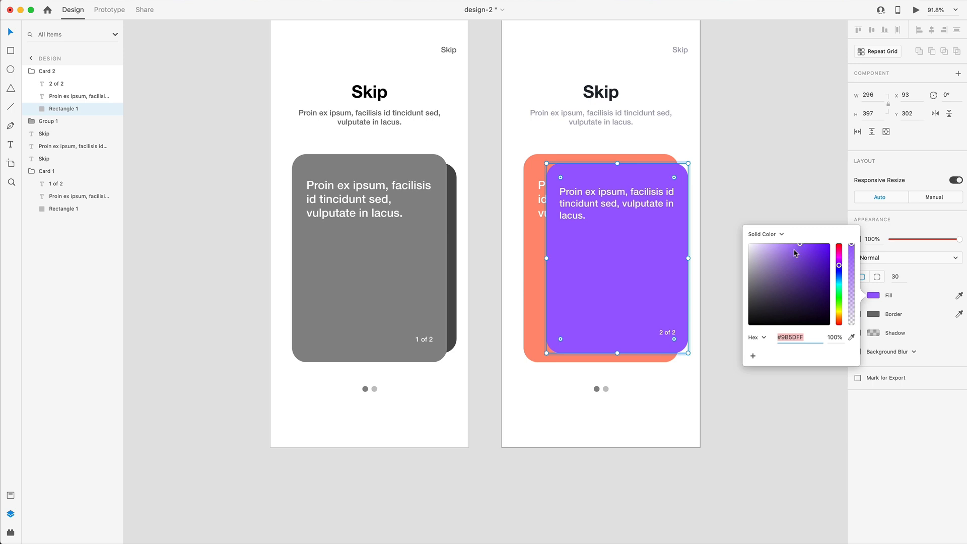
mouse_move(802, 254)
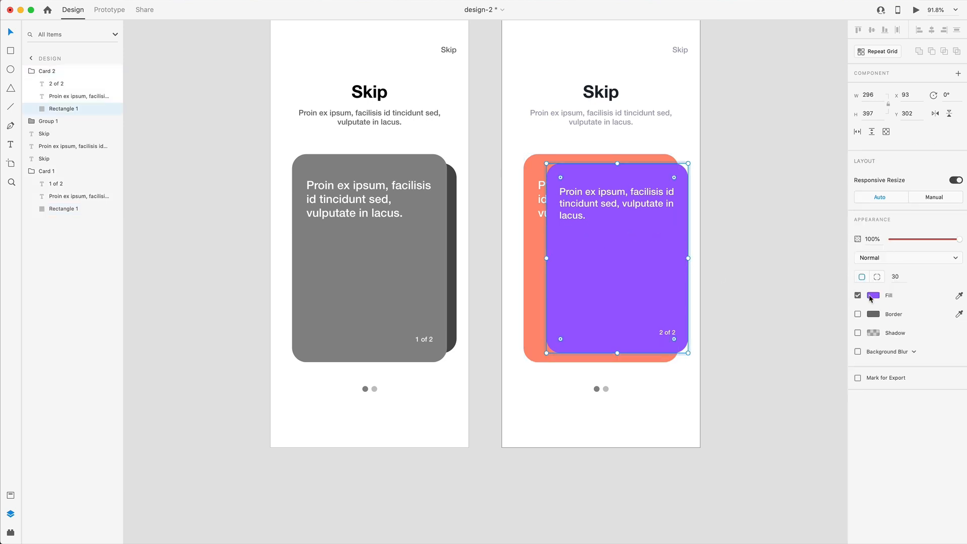
left_click(873, 295)
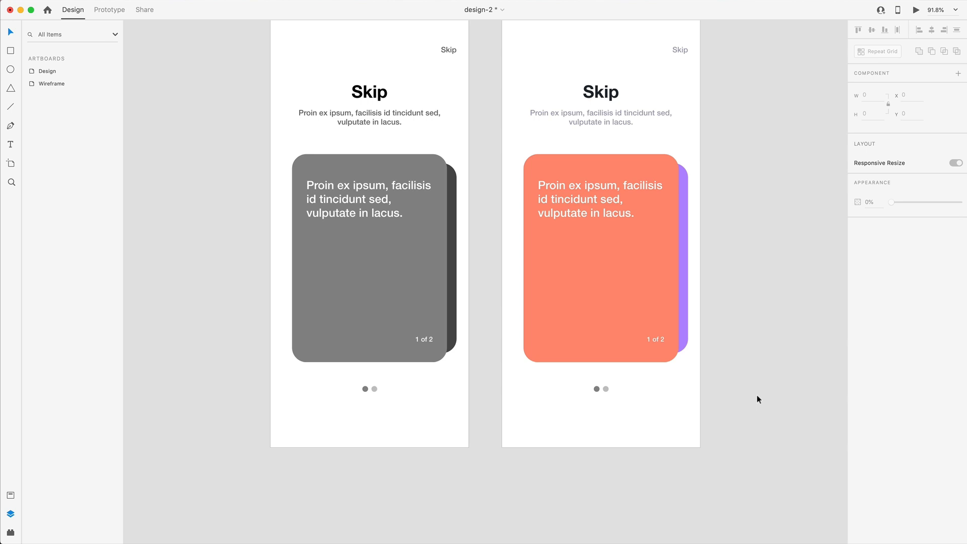
left_click(600, 259)
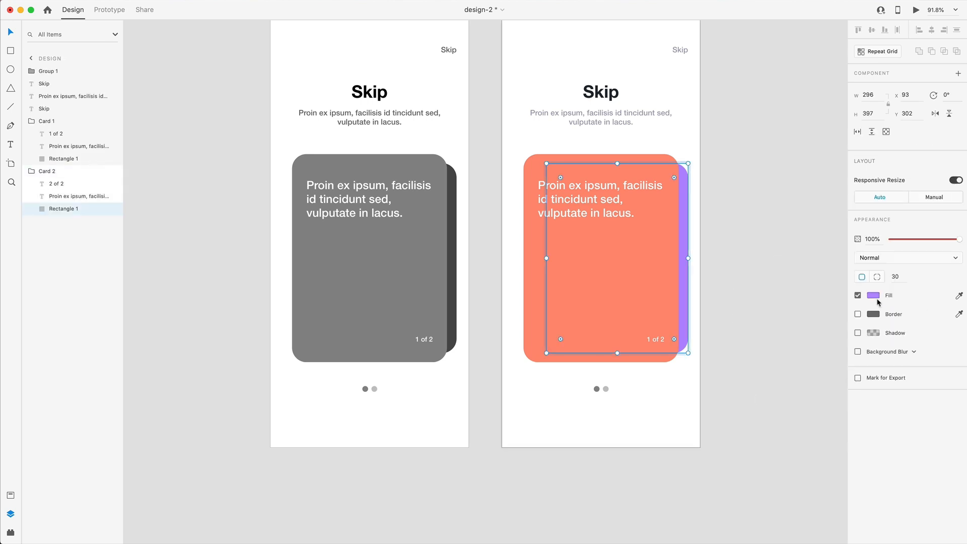
left_click(873, 295)
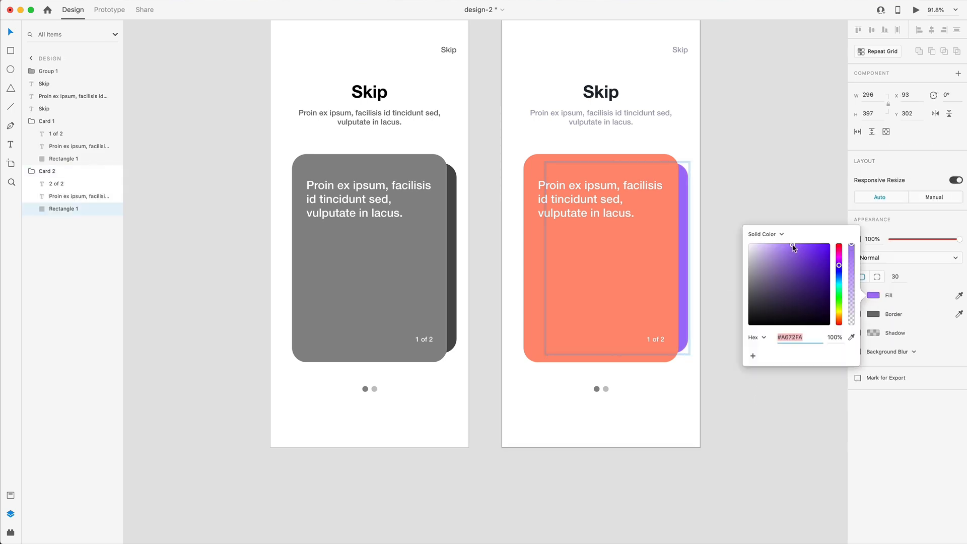
left_click(599, 110)
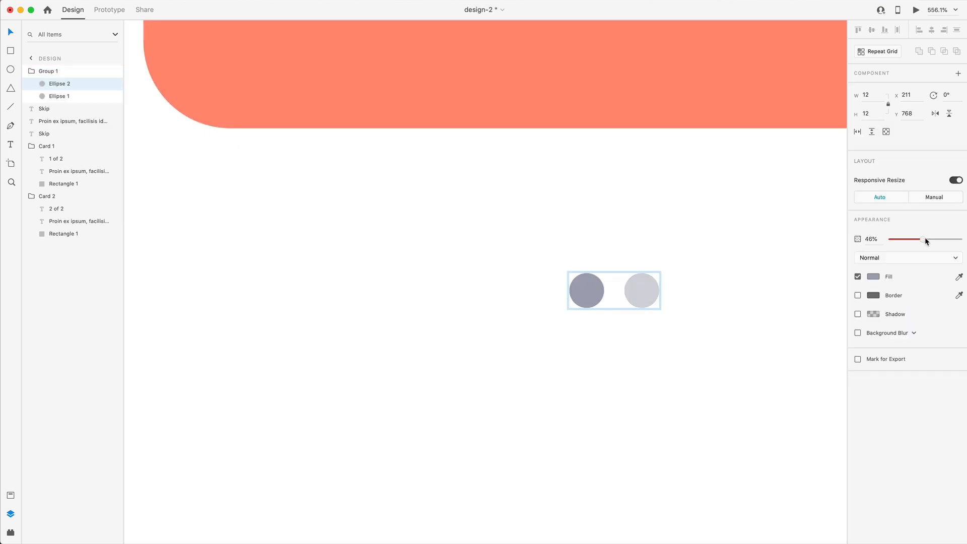
Step: Lower Ellipse 2's opacity to about 46% and duplicate the Design artboard
left_click_drag(923, 240, 919, 239)
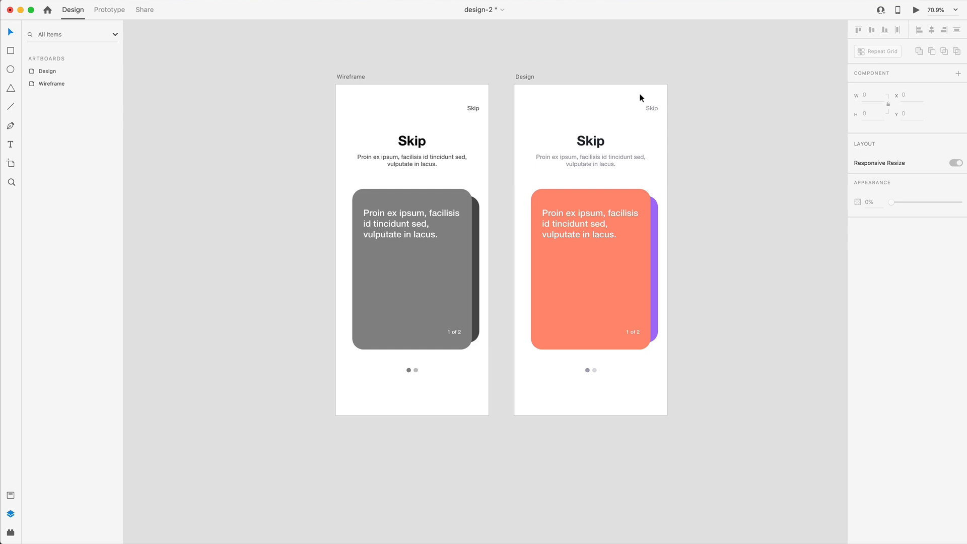
left_click(523, 76)
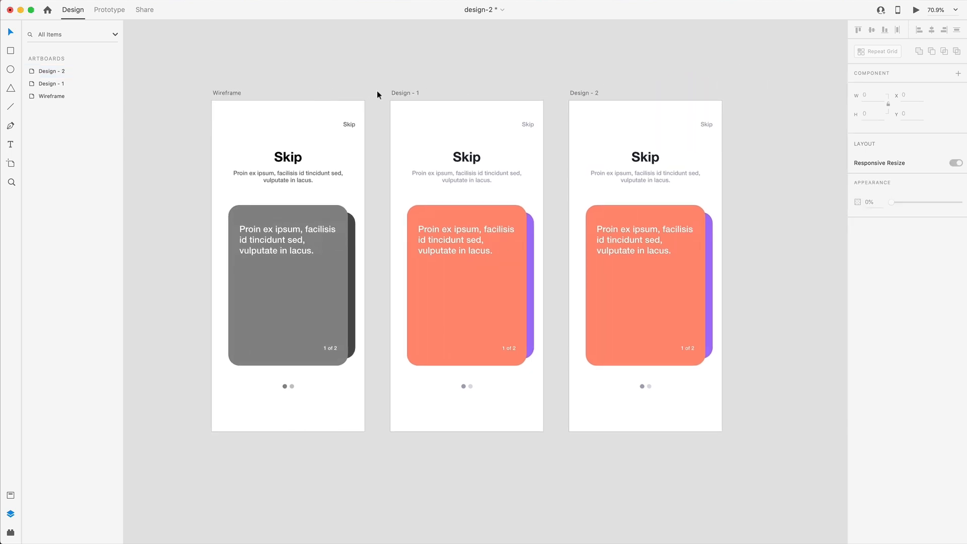
Step: In Prototype mode, wire the coral card to Design - 2 with a Drag trigger and Auto-Animate
left_click(109, 9)
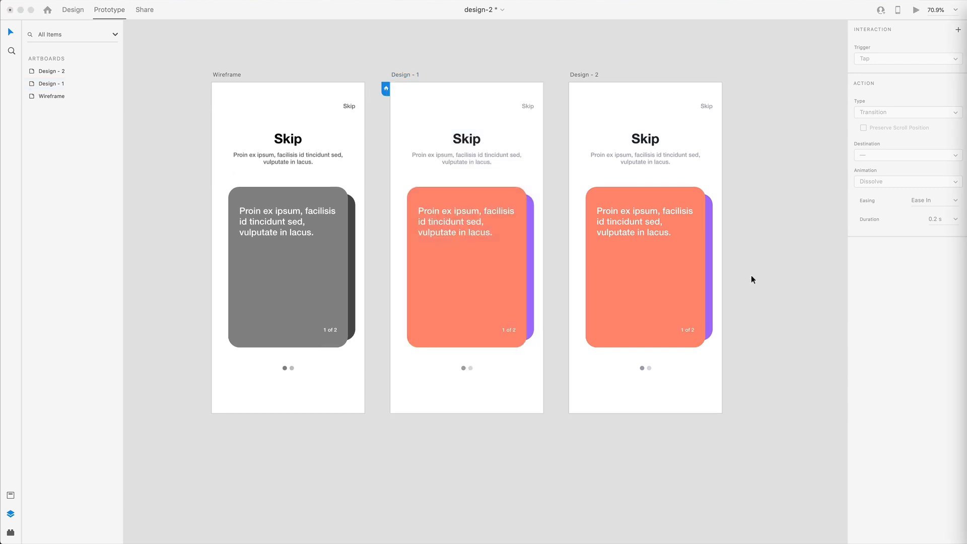
left_click(466, 267)
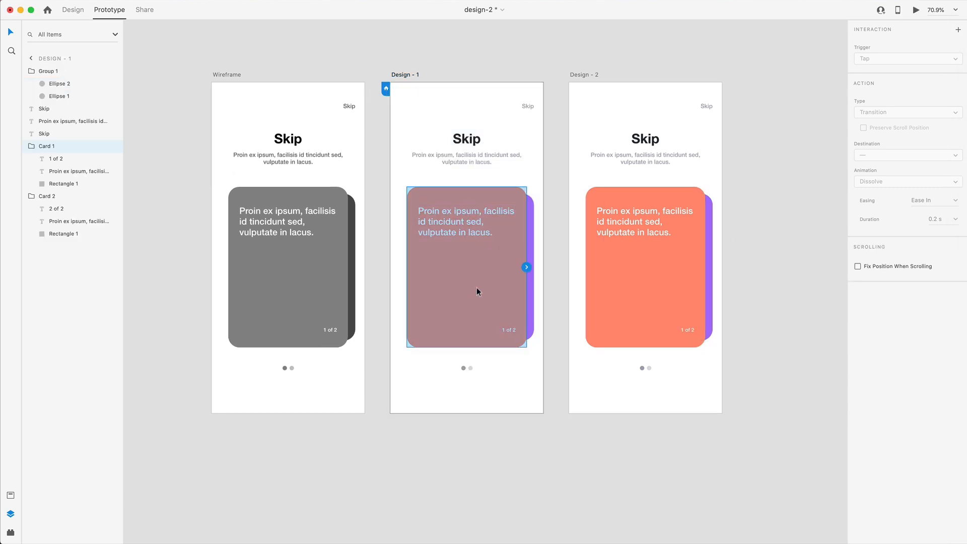
left_click_drag(526, 267, 601, 165)
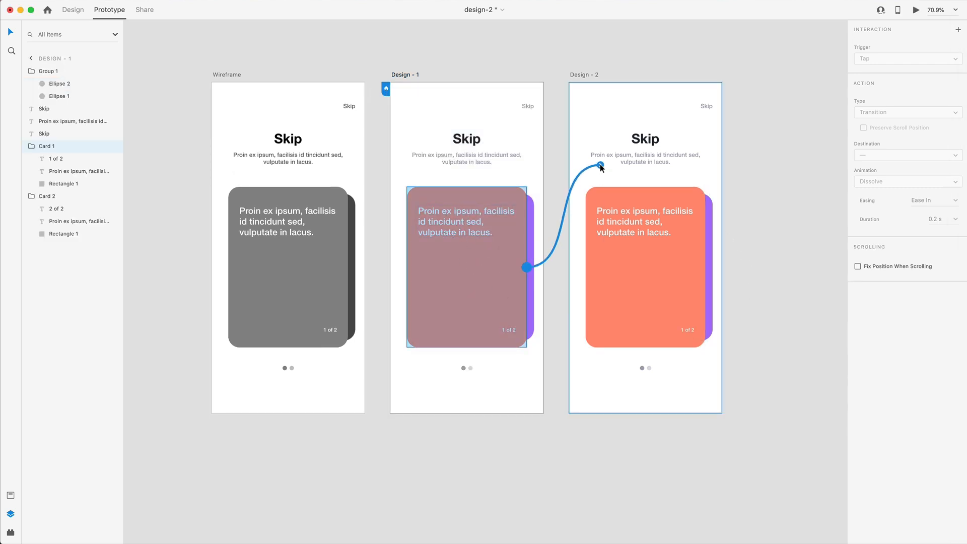
left_click(906, 58)
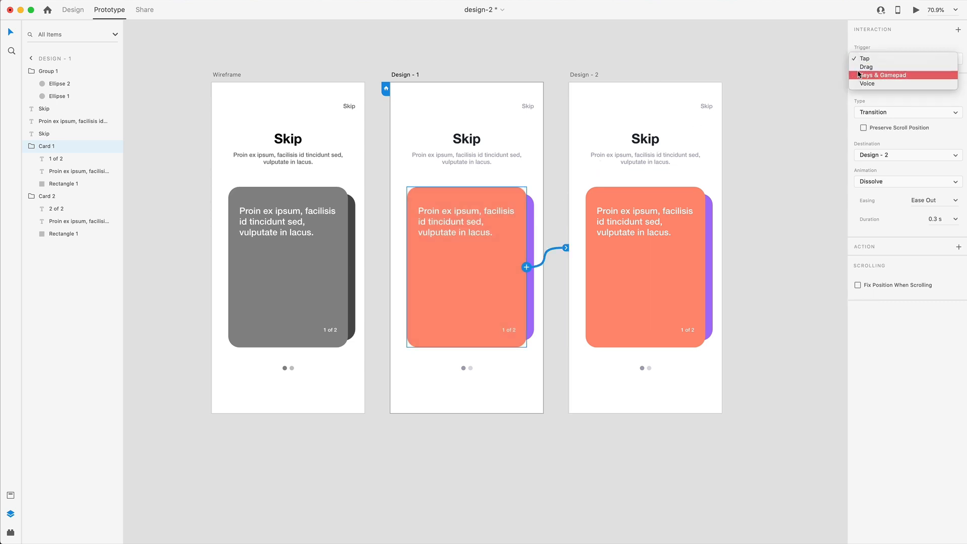
left_click(866, 66)
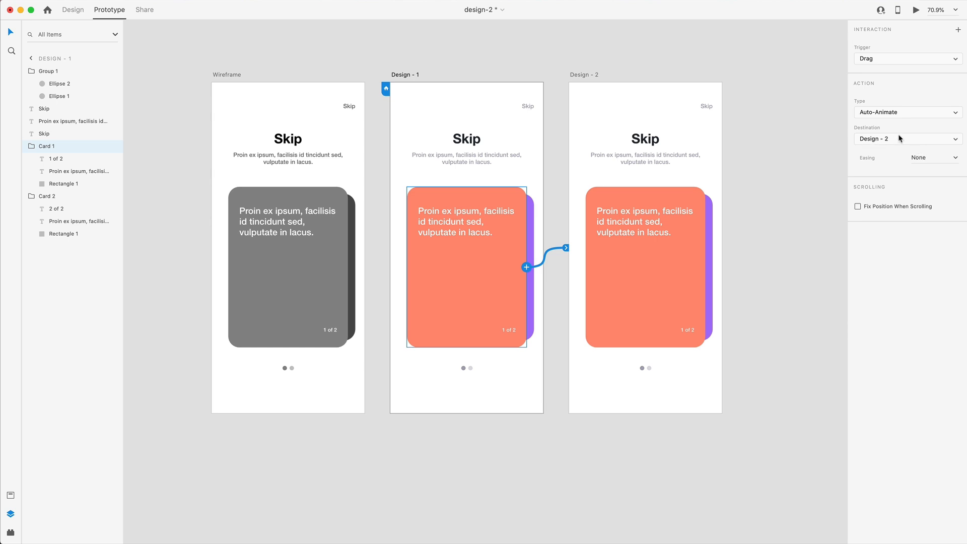
mouse_move(961, 160)
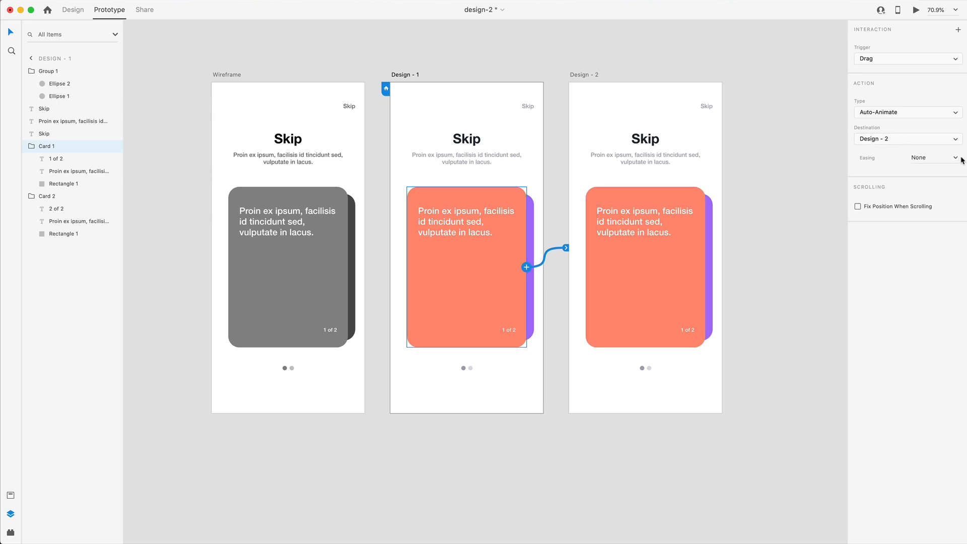
left_click(925, 157)
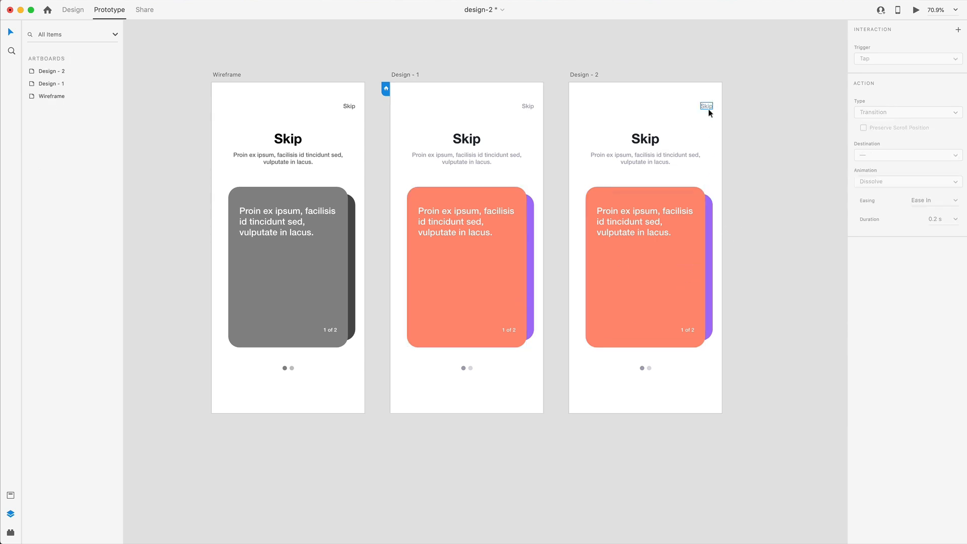
Step: Wire Skip on Design - 2 back to Design - 1 with a Tap trigger, then return to Design mode
left_click(705, 106)
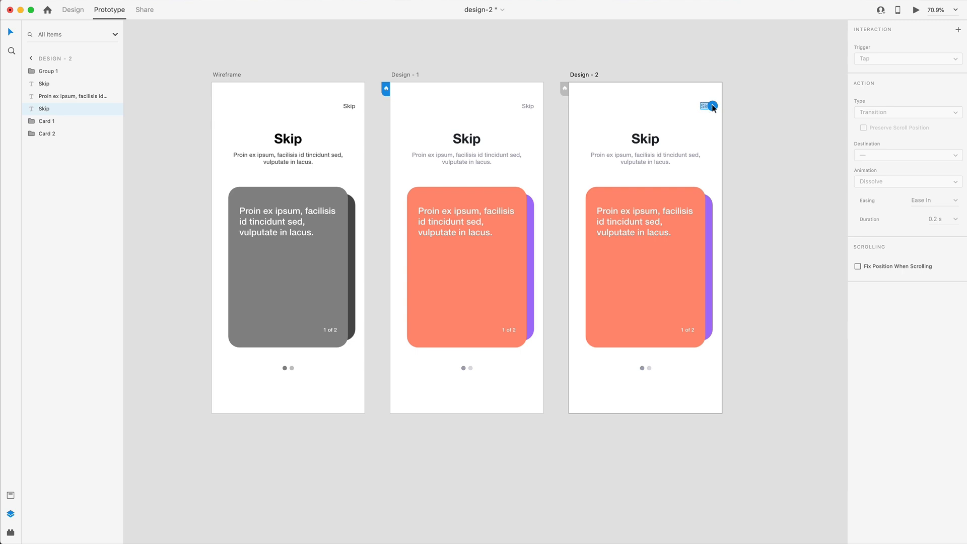
left_click_drag(707, 105, 547, 247)
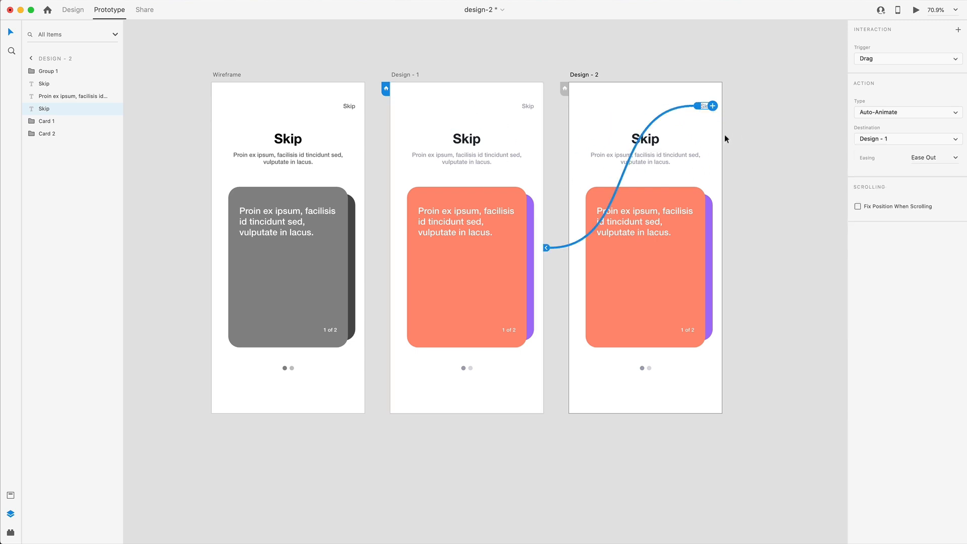
mouse_move(781, 85)
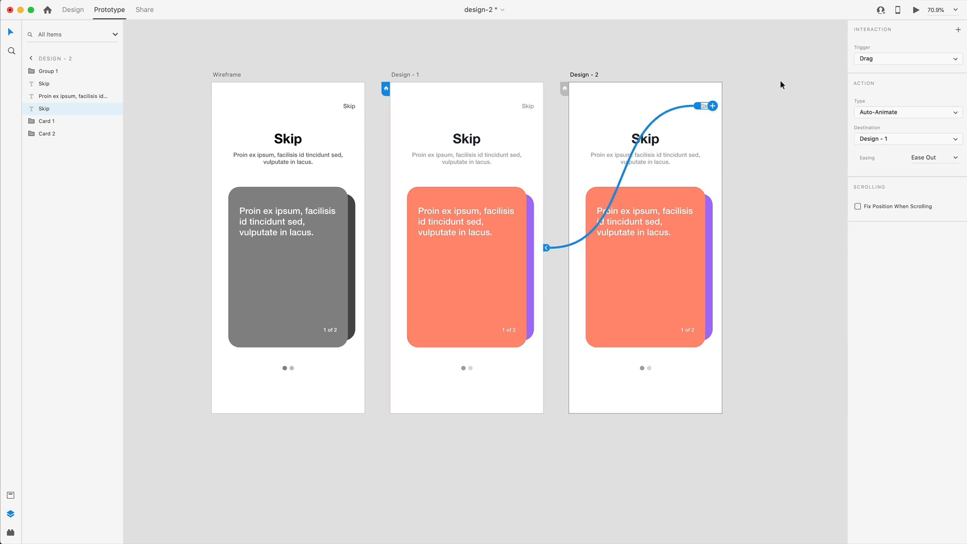
left_click(906, 58)
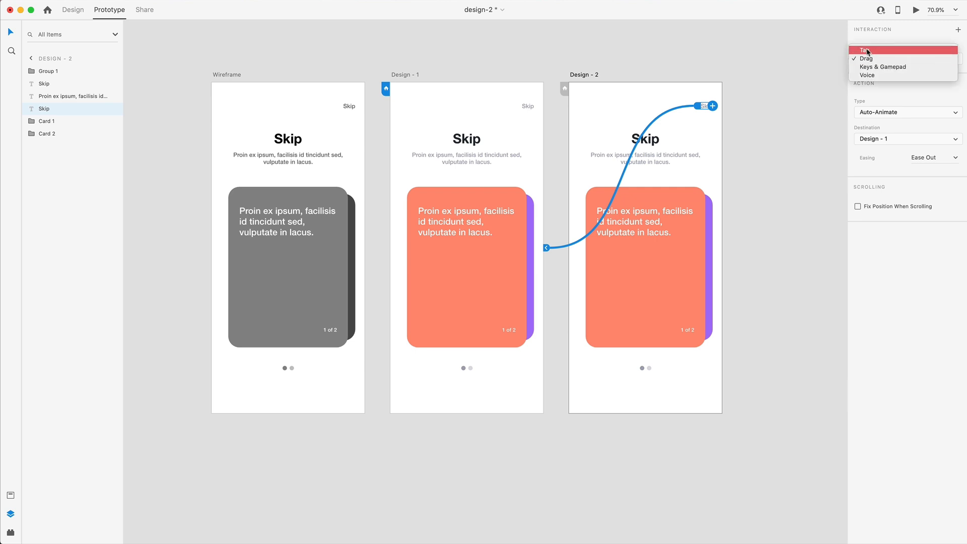
left_click(865, 49)
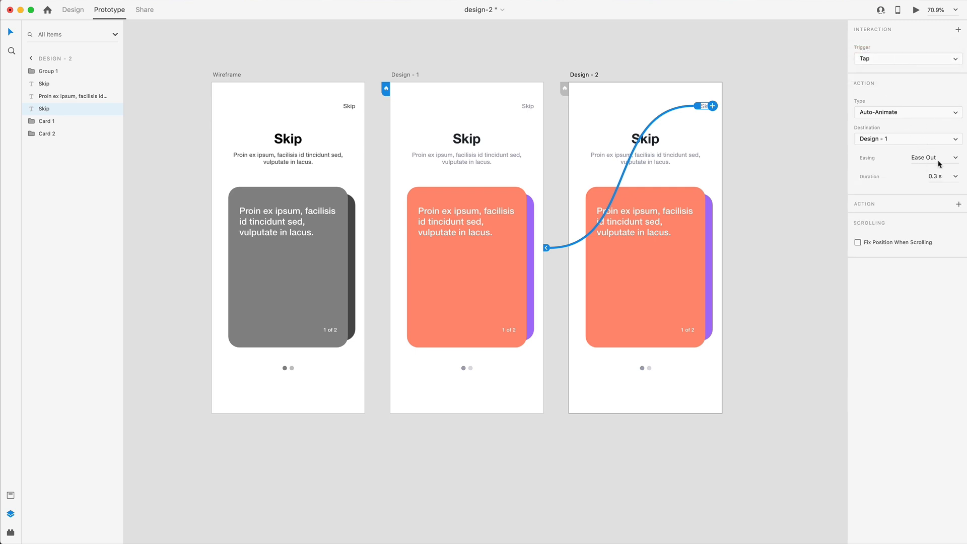
mouse_move(853, 277)
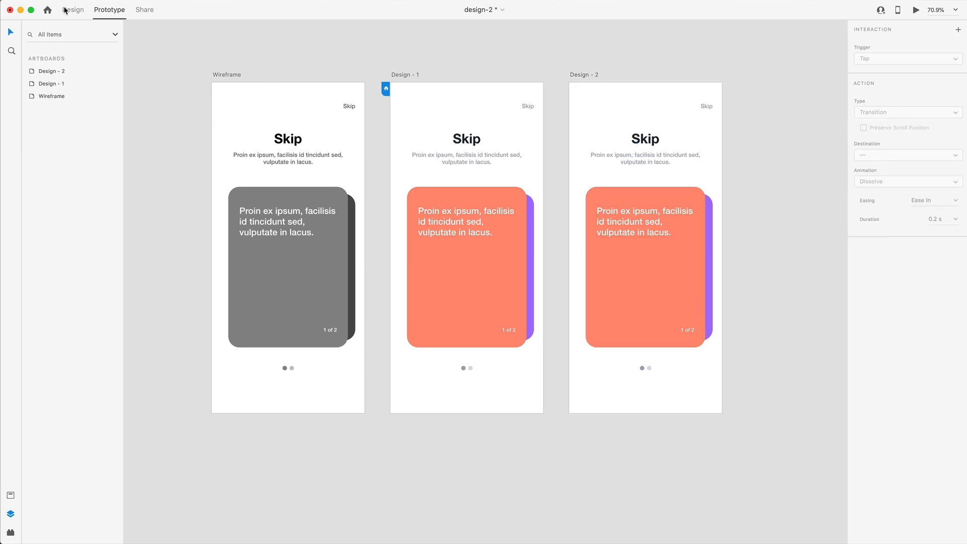
left_click(72, 9)
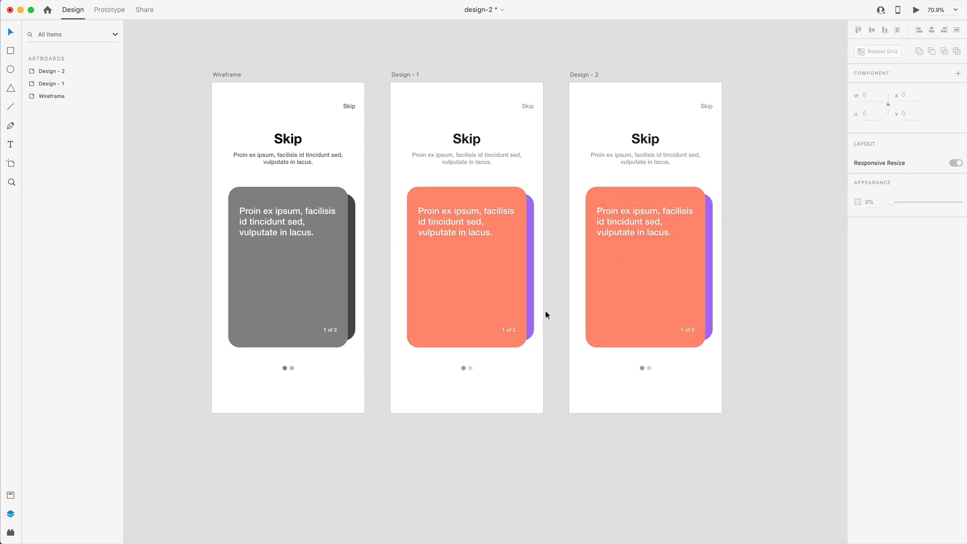
Step: Rotate Card 1 on Design - 2 about -30° and drag it off the artboard, exposing the purple card
scroll("right", 3)
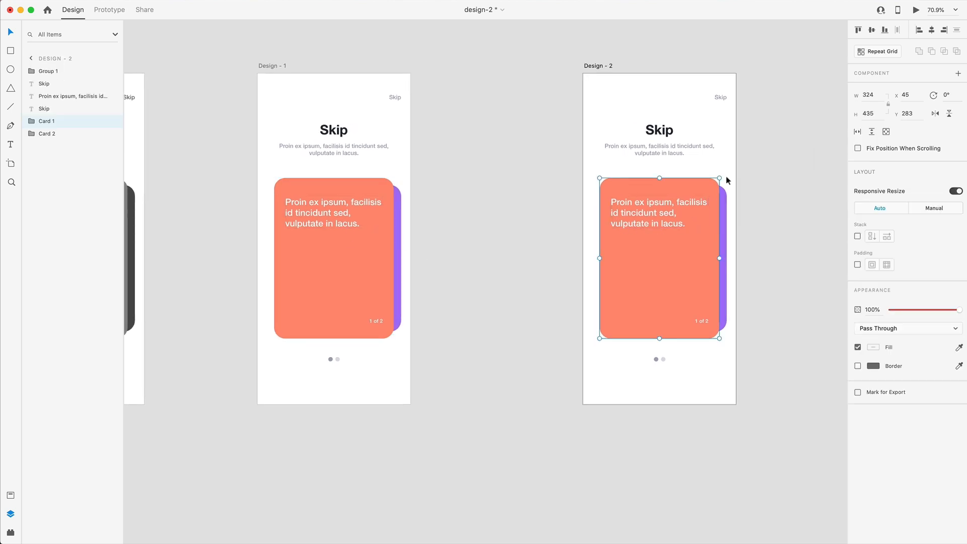
left_click_drag(724, 179, 678, 160)
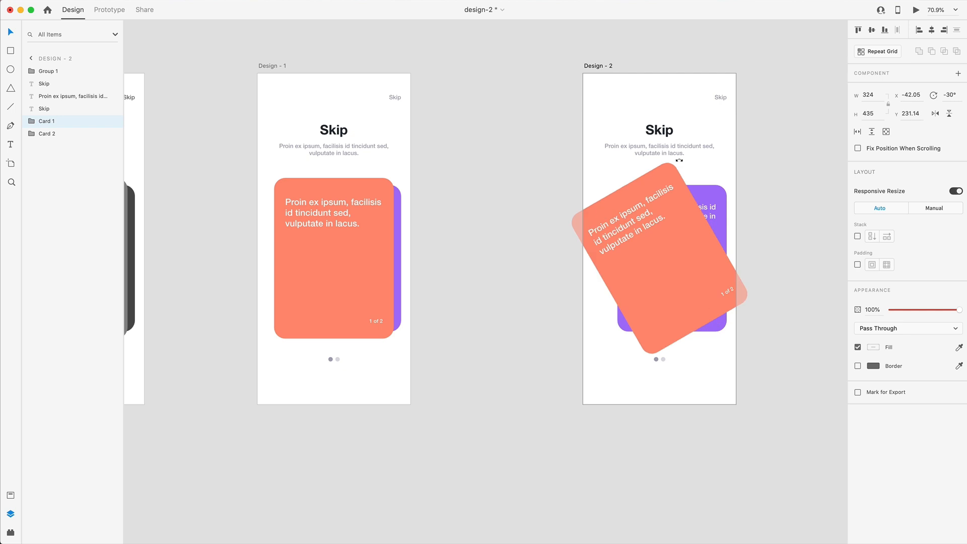
left_click_drag(677, 159, 653, 150)
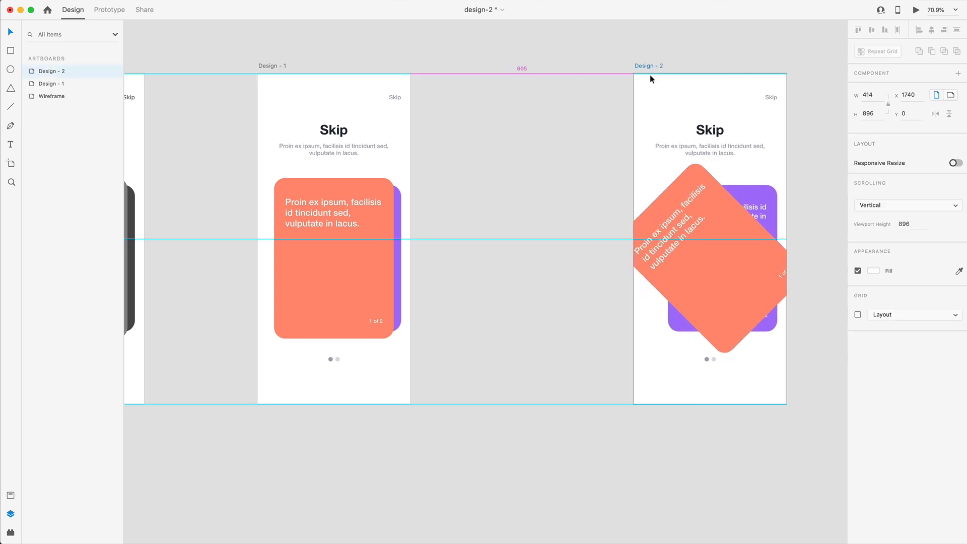
left_click(729, 273)
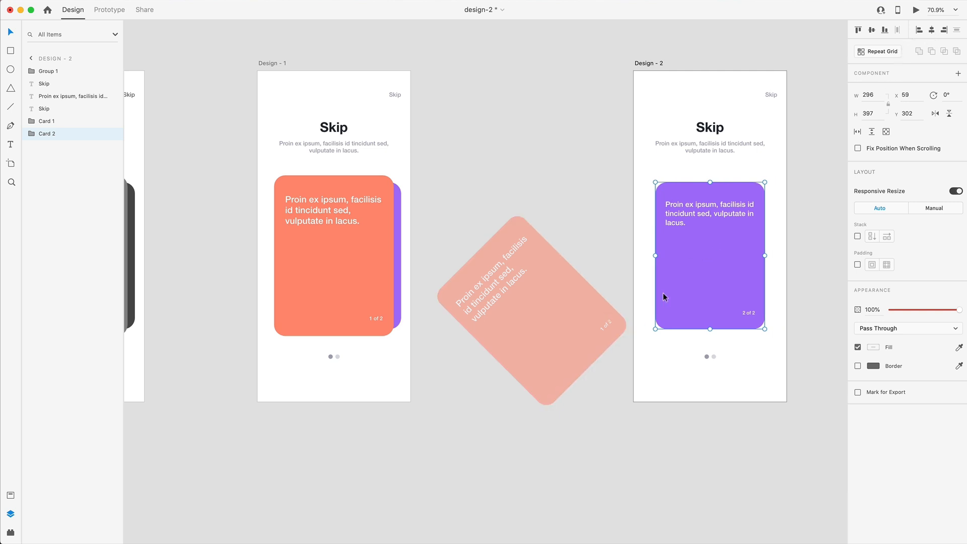
mouse_move(713, 285)
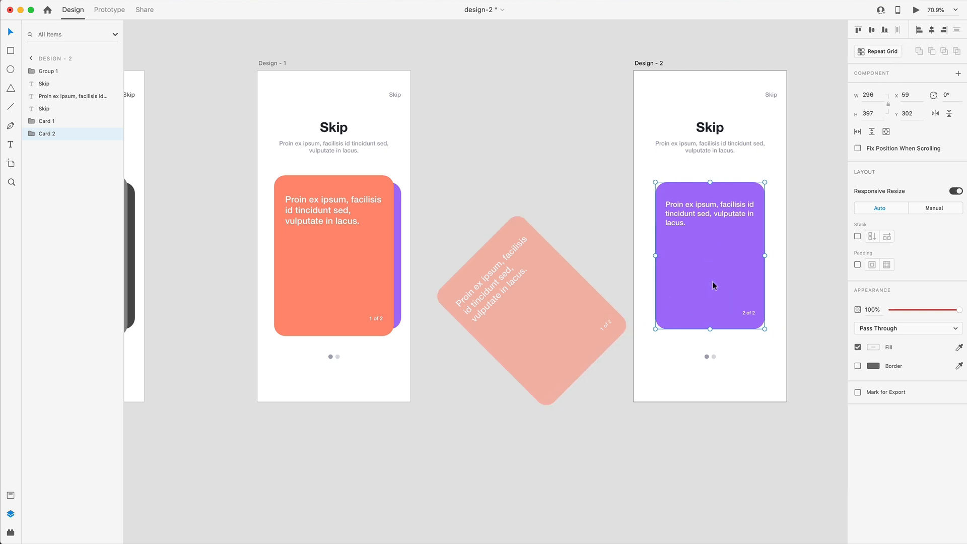
mouse_move(740, 243)
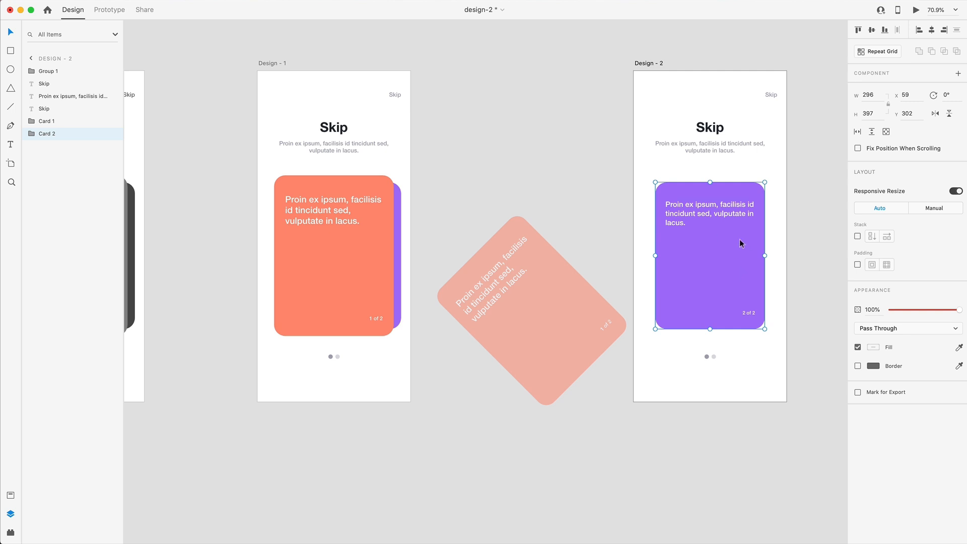
Step: Resize Card 2 on Design - 2 to W 324, H 435 at X 45, Y 283
left_click(339, 251)
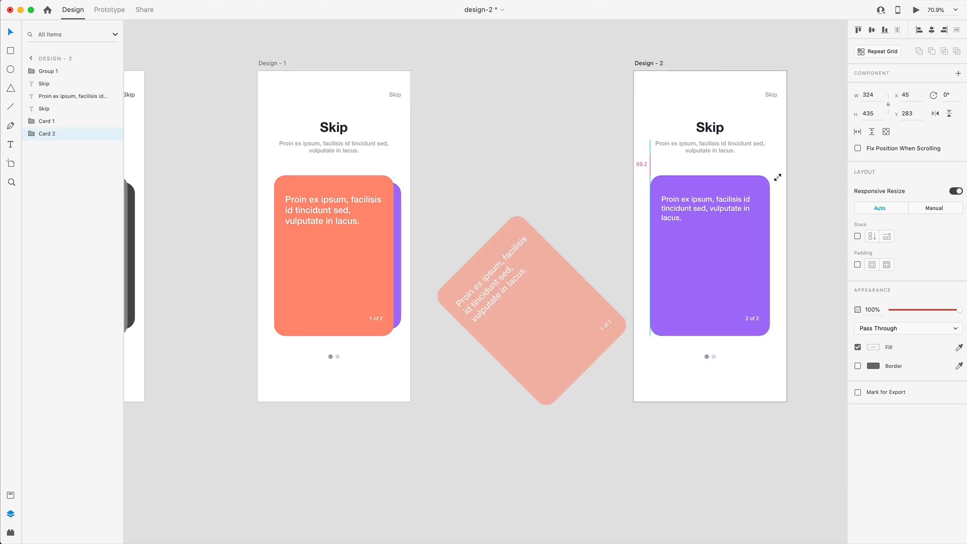
left_click(709, 256)
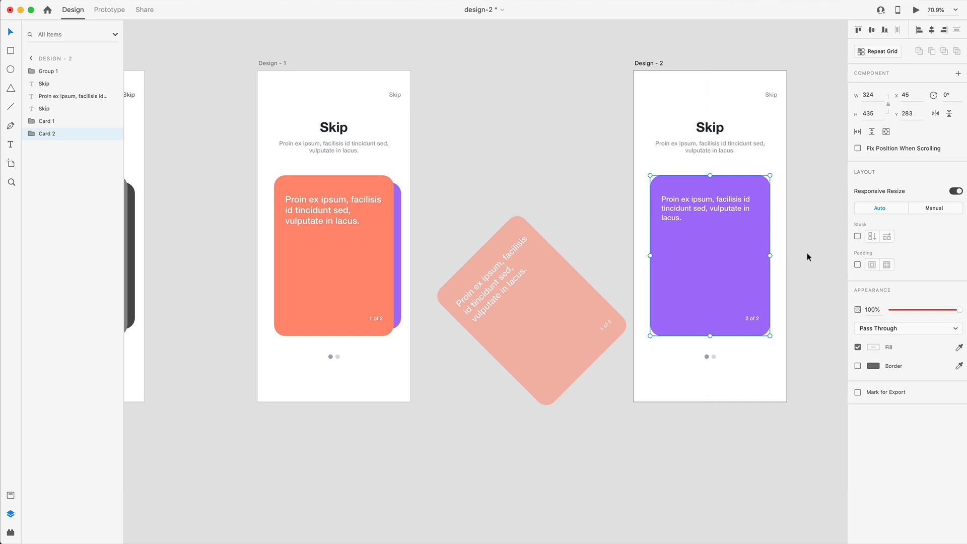
mouse_move(716, 151)
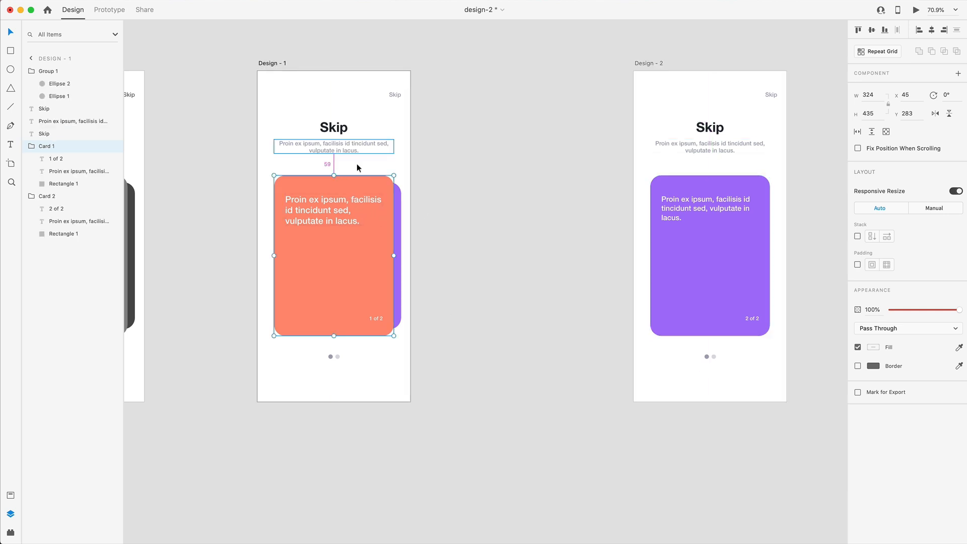
left_click(708, 207)
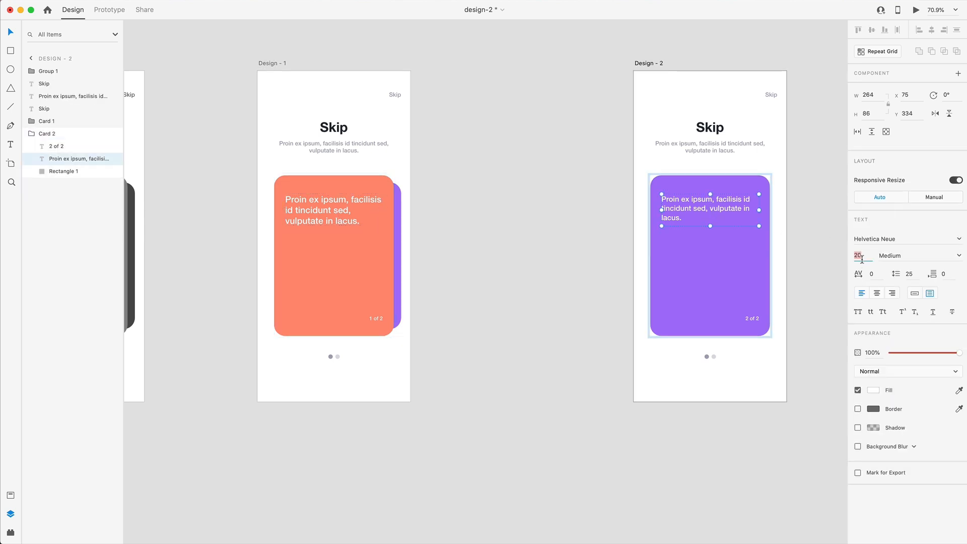
Step: Set the purple card's text size to 24 and highlight the second page-indicator dot
type("24")
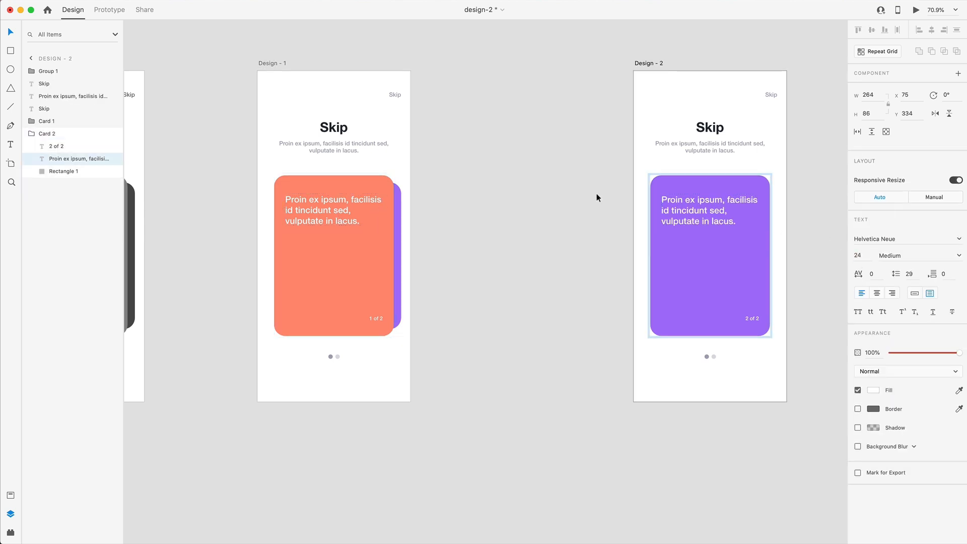
left_click(56, 145)
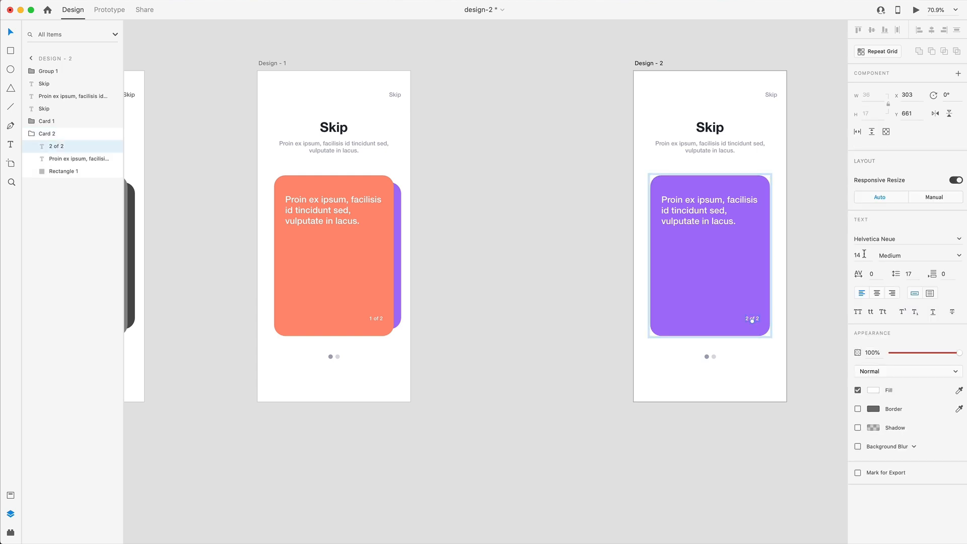
left_click(709, 357)
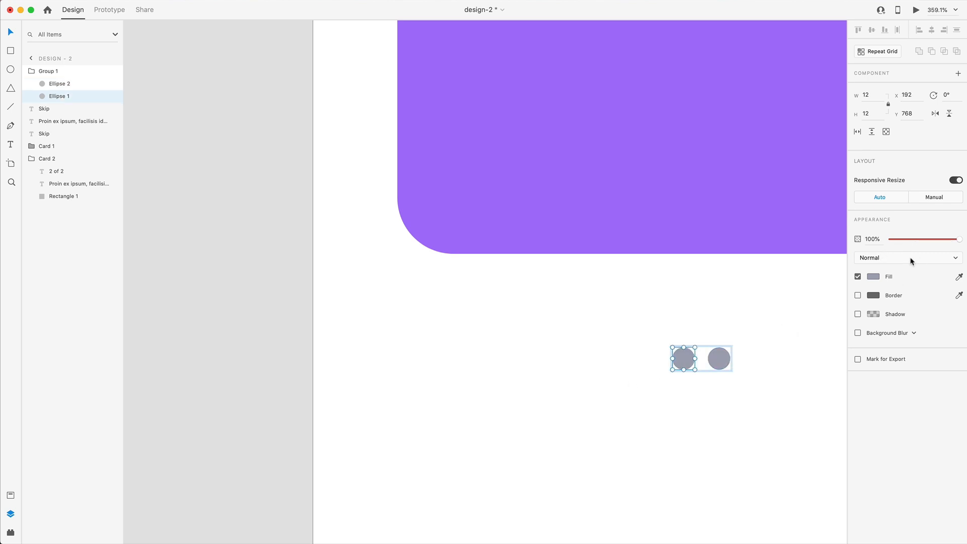
left_click_drag(957, 240, 916, 239)
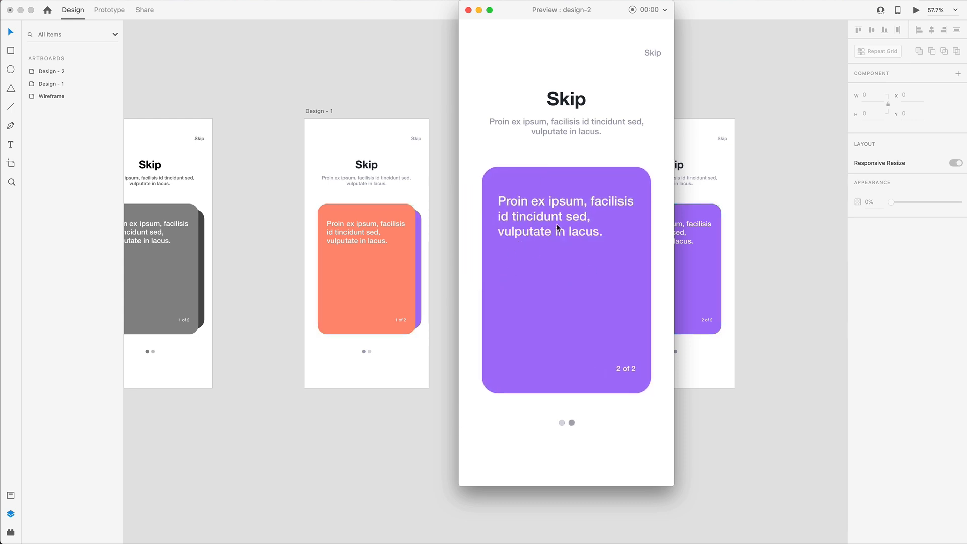
mouse_move(656, 37)
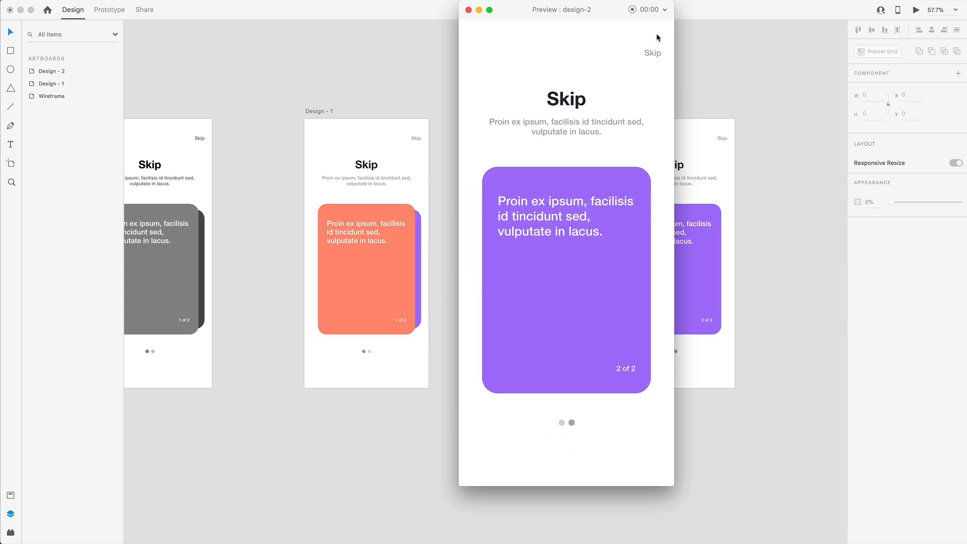
Step: Swipe the coral card away in Desktop Preview, then return to the artboards
left_click_drag(641, 296, 520, 296)
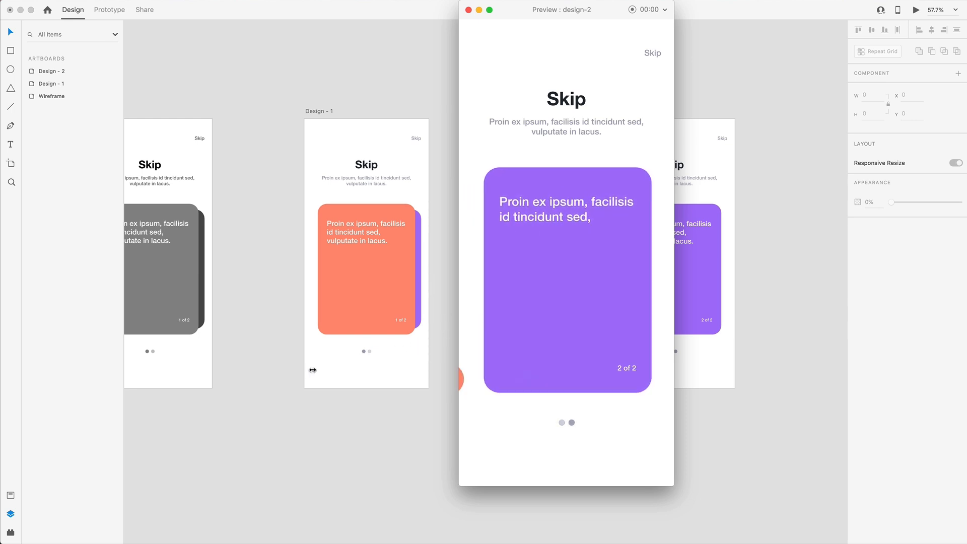
left_click(468, 9)
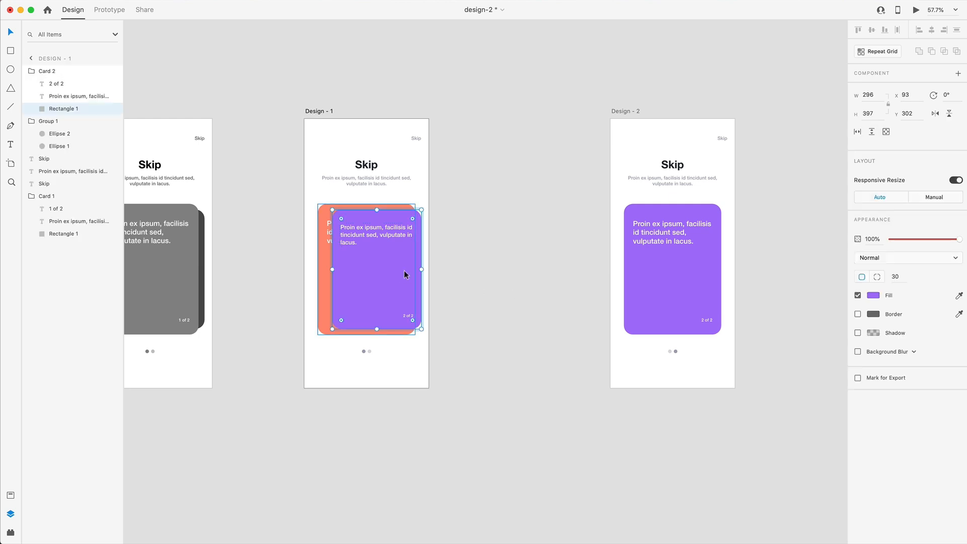
Step: Relaunch Desktop Preview to test the drag again, then close it
left_click(916, 9)
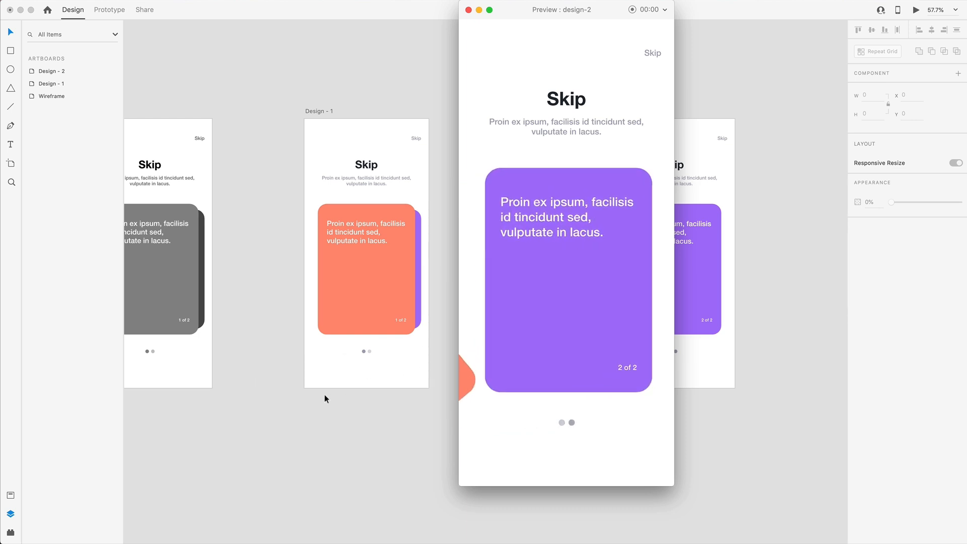
left_click(468, 9)
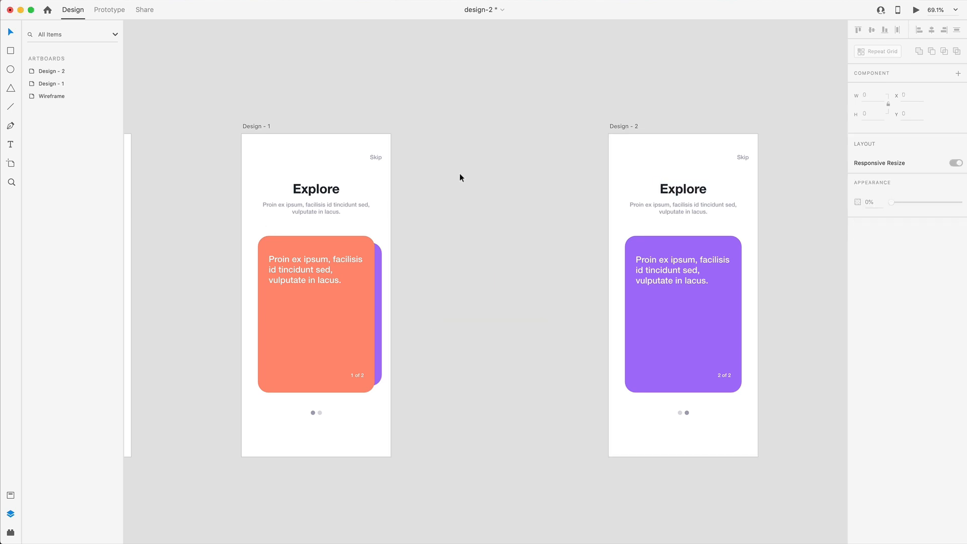
Step: Launch the prototype preview showing Design - 1 with the Explore heading
left_click(915, 9)
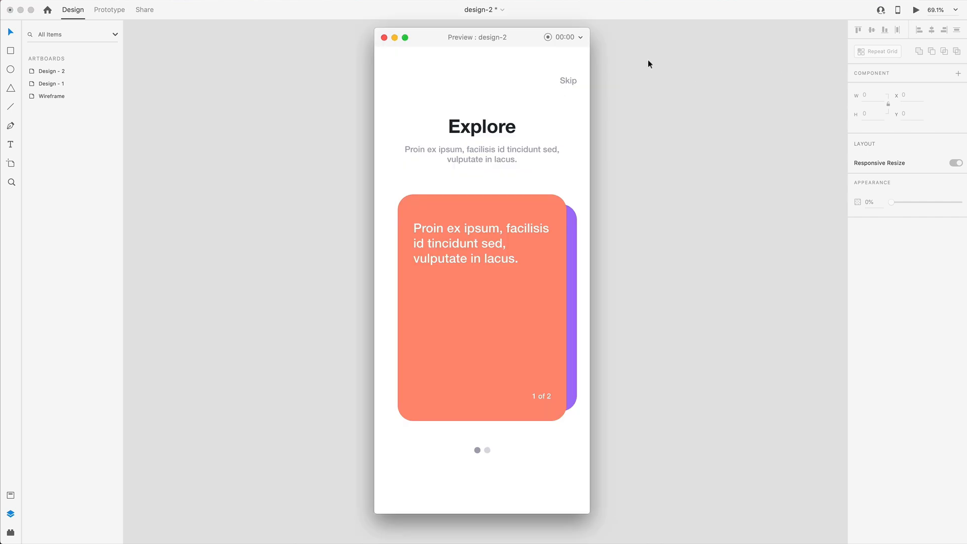